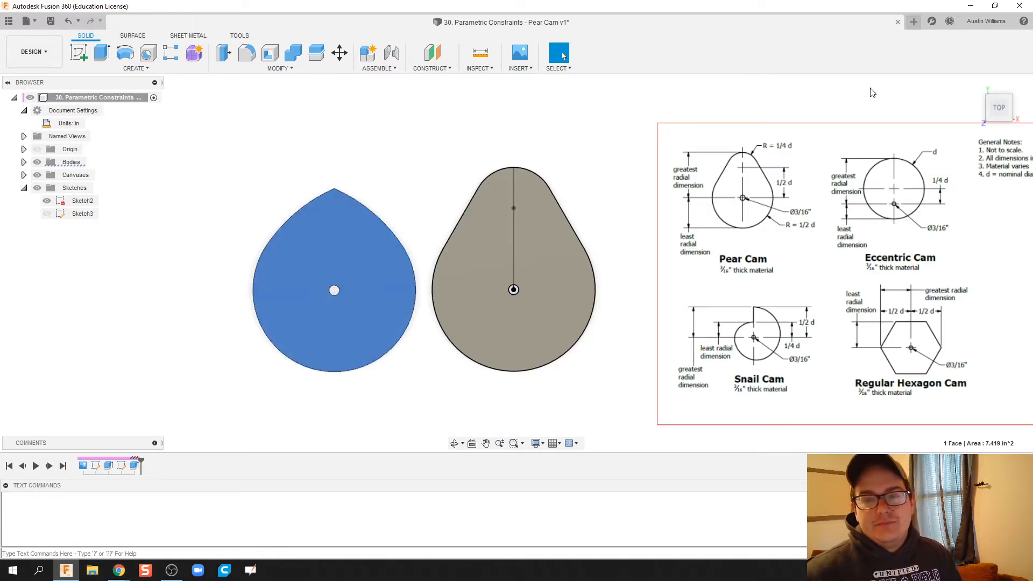
{"action": "mouse_move", "coordinate": [913, 21]}
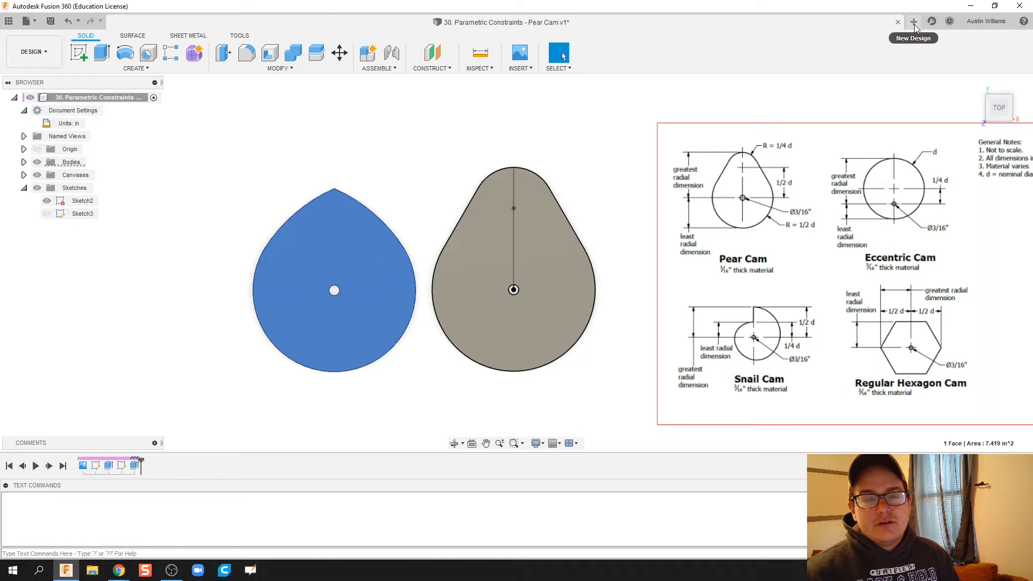
Start a new blank design and begin inserting the cam reference image as a canvas
{"action": "left_click", "coordinate": [913, 21]}
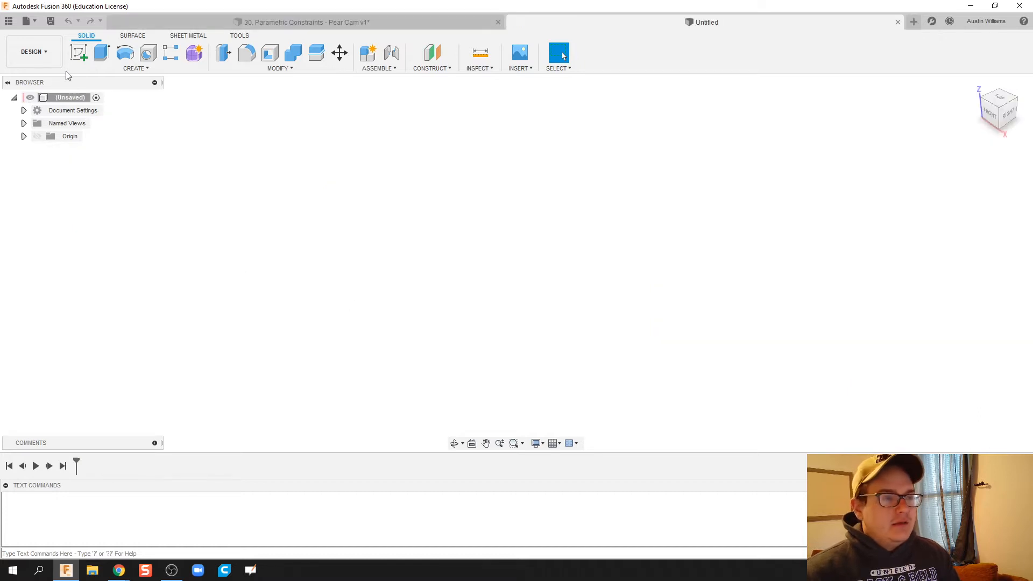
{"action": "left_click", "coordinate": [520, 58]}
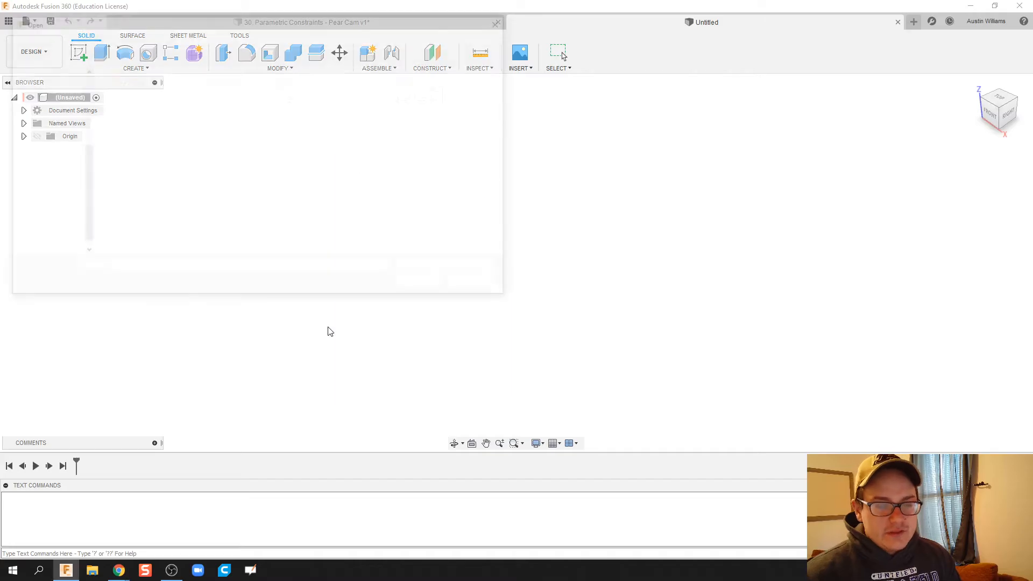
{"action": "left_click", "coordinate": [519, 53]}
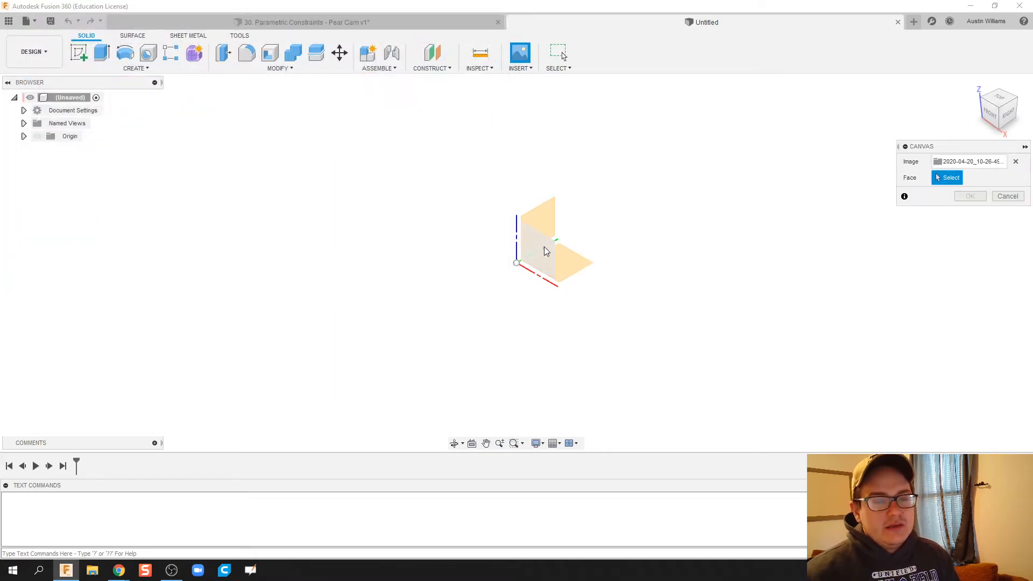
{"action": "left_click", "coordinate": [540, 237]}
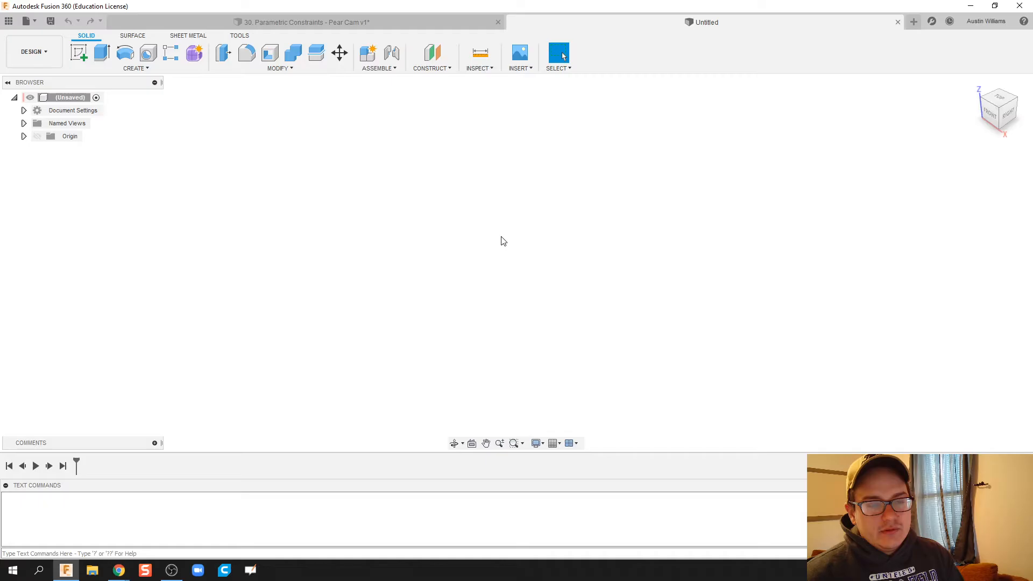
Insert the cam reference image on the front plane at 100 opacity
{"action": "left_click", "coordinate": [519, 56]}
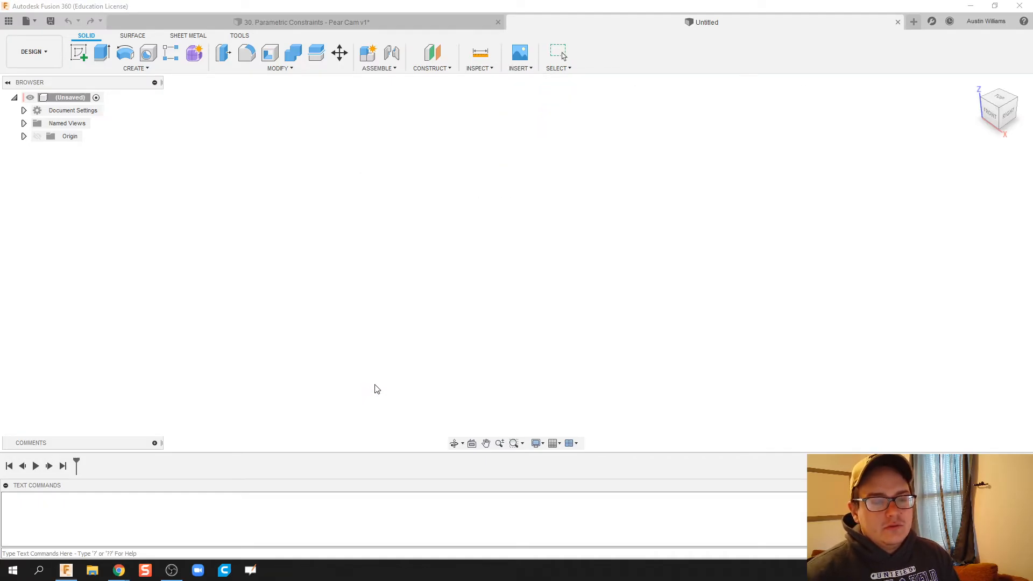
{"action": "left_click", "coordinate": [519, 52]}
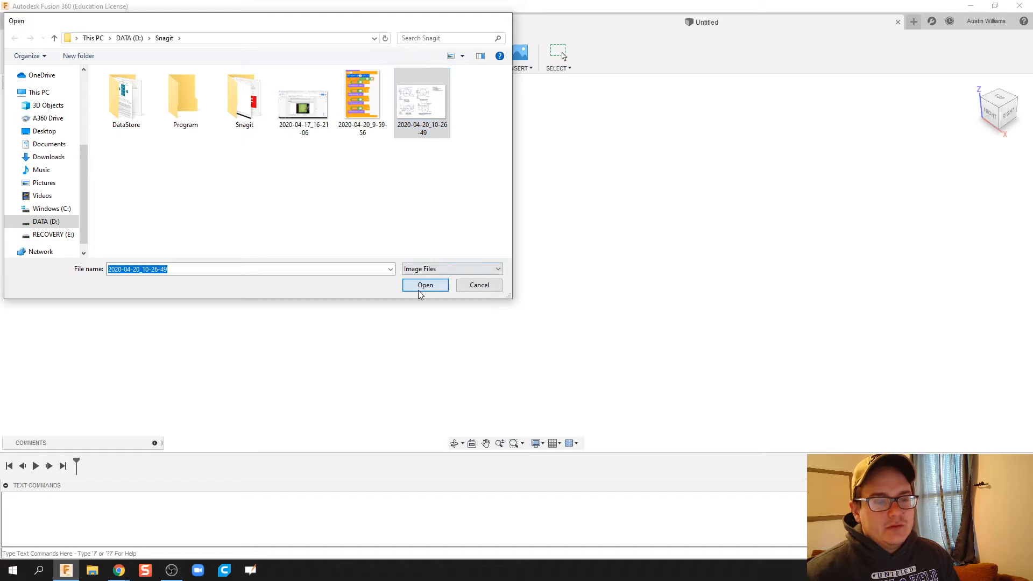
{"action": "left_click", "coordinate": [425, 285]}
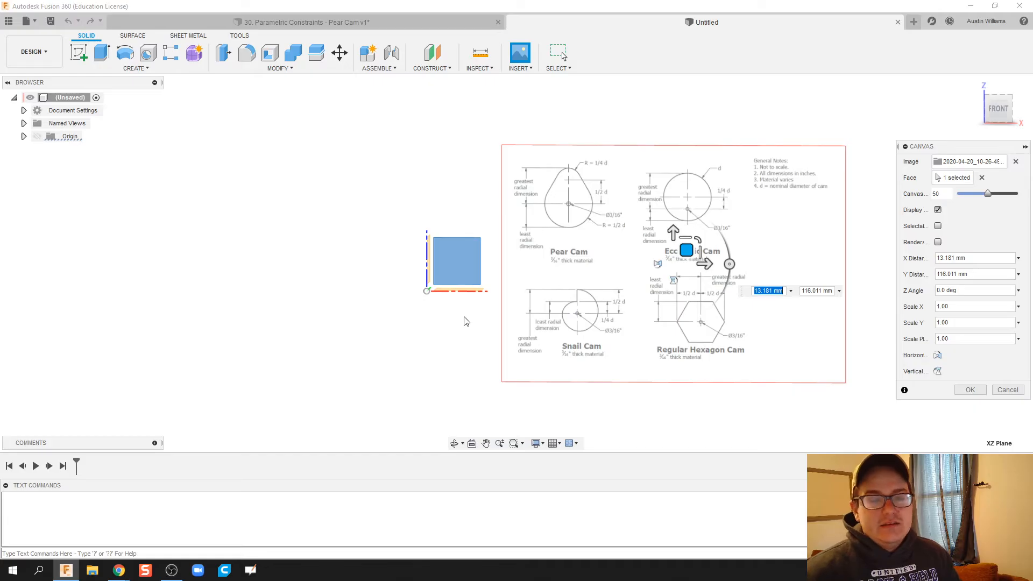
{"action": "mouse_move", "coordinate": [1022, 221]}
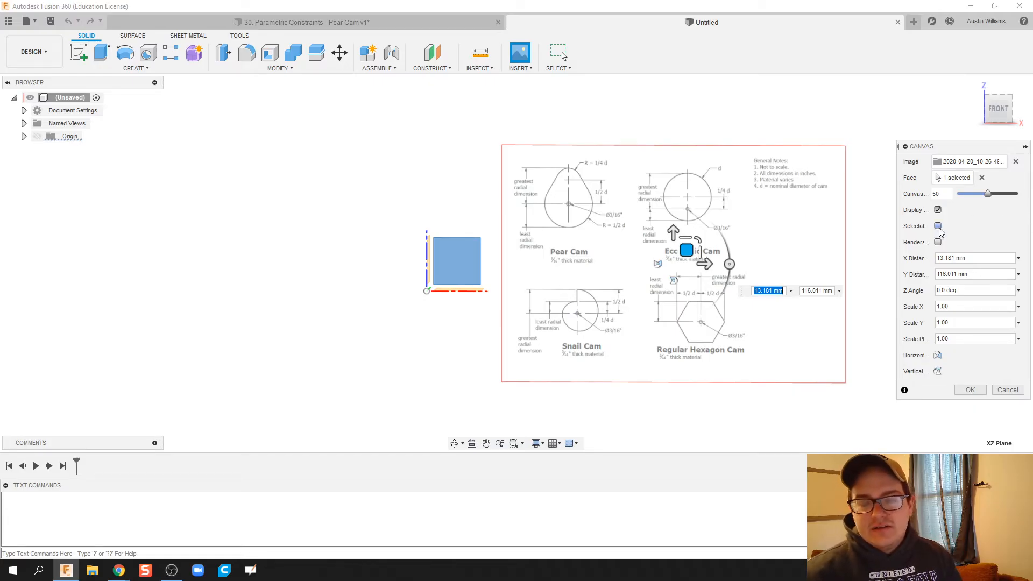
{"action": "left_click_drag", "start_coordinate": [987, 194], "coordinate": [1021, 194]}
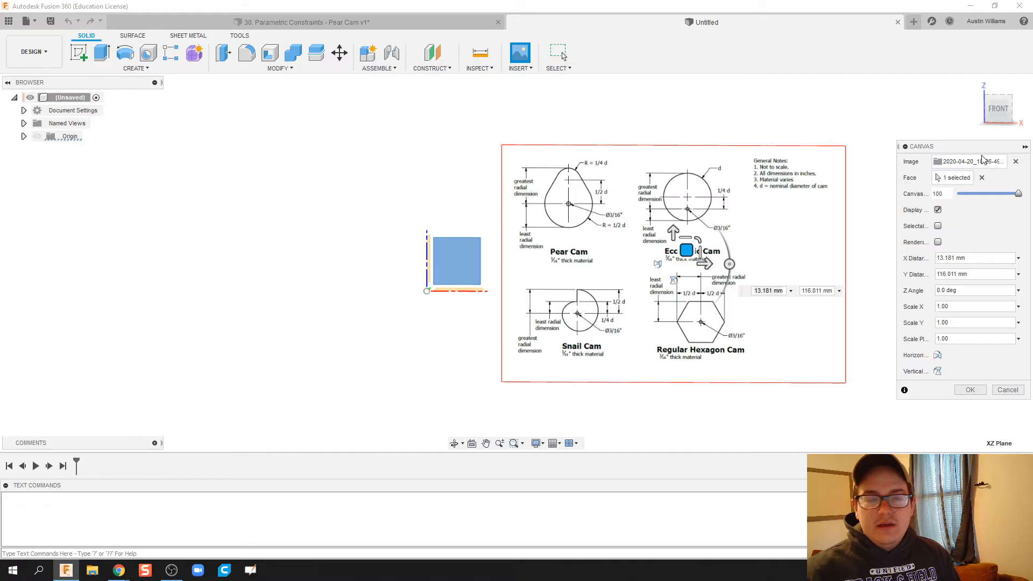
{"action": "left_click", "coordinate": [968, 389]}
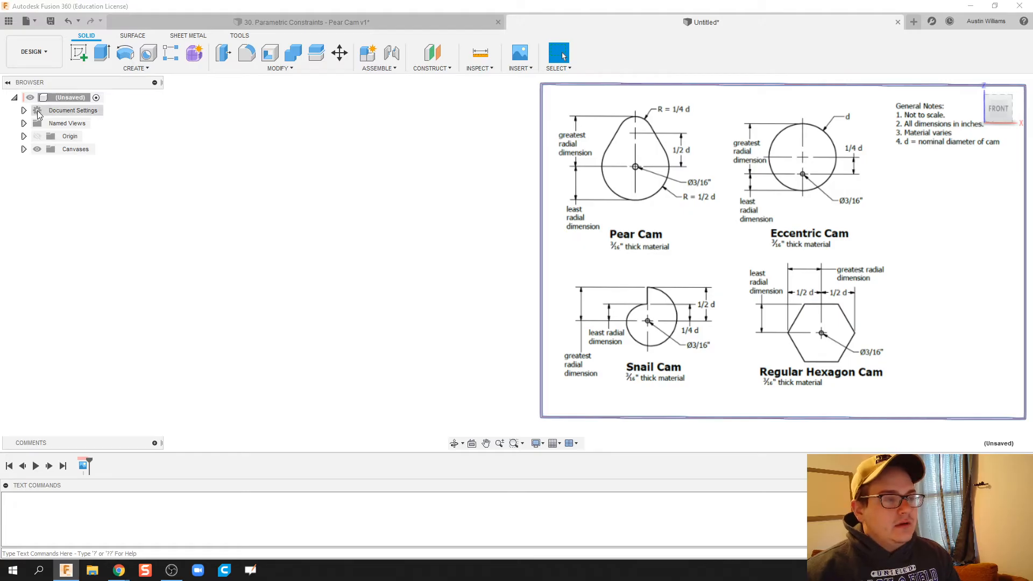
Check the inch units, add an empty Sketch1 on the front plane, and reposition the canvas
{"action": "left_click", "coordinate": [23, 110]}
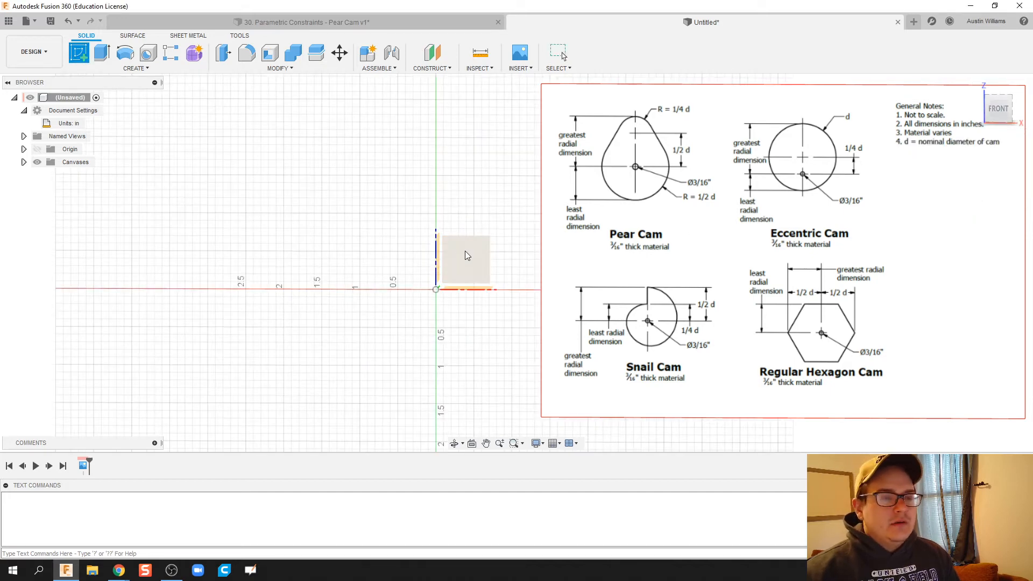
{"action": "left_click", "coordinate": [464, 257]}
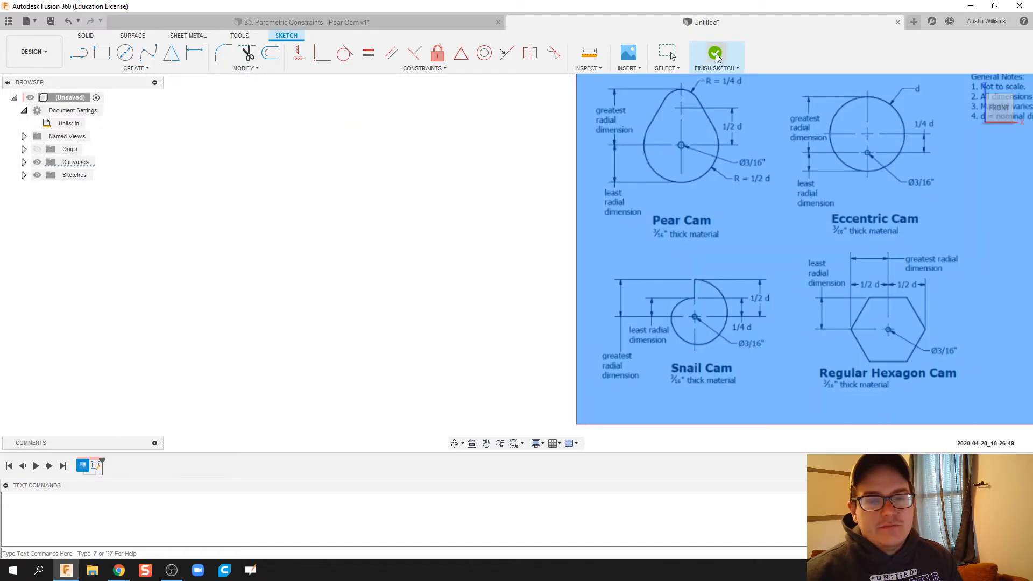
{"action": "left_click", "coordinate": [716, 54]}
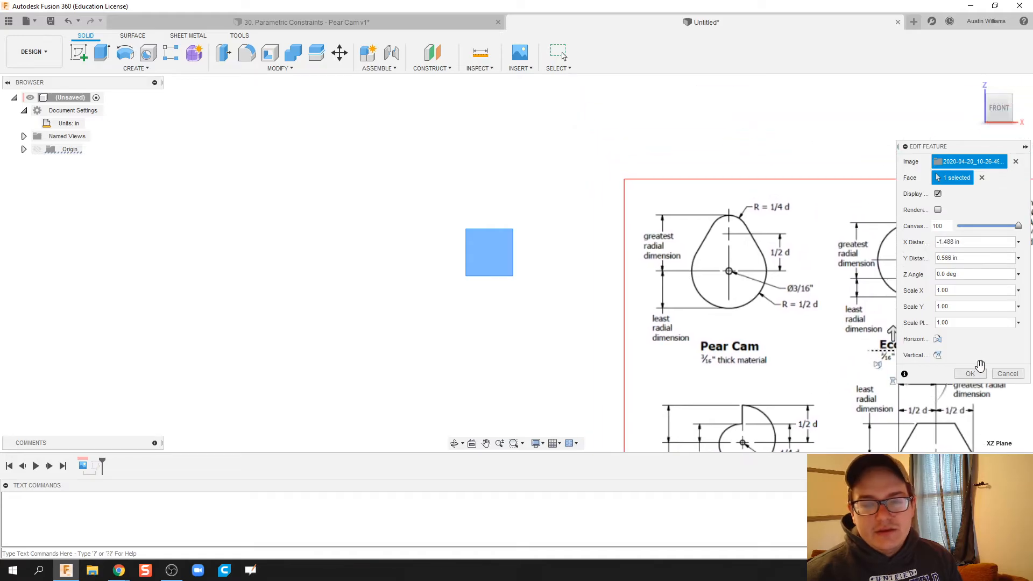
{"action": "left_click", "coordinate": [969, 374]}
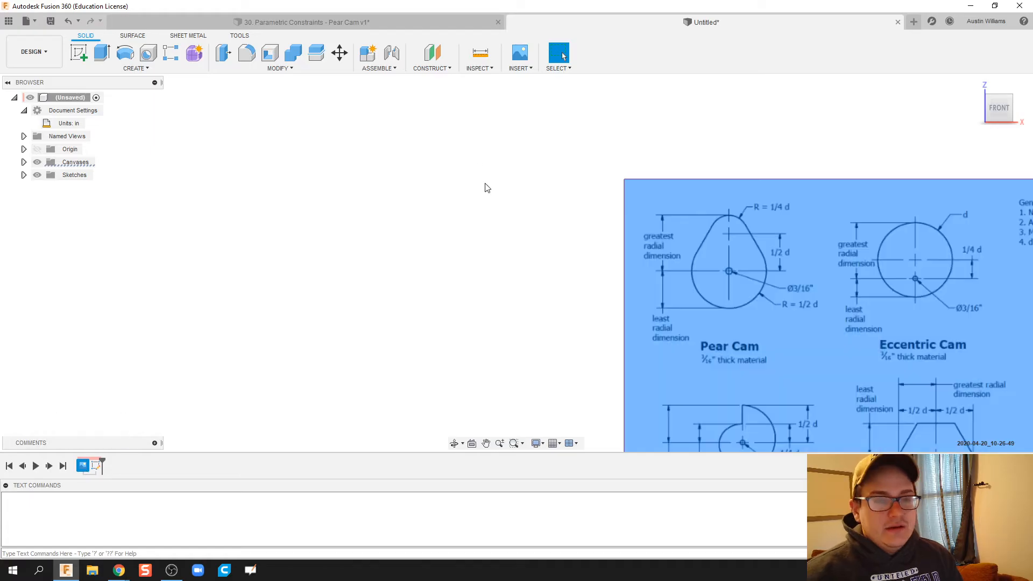
{"action": "left_click", "coordinate": [23, 174]}
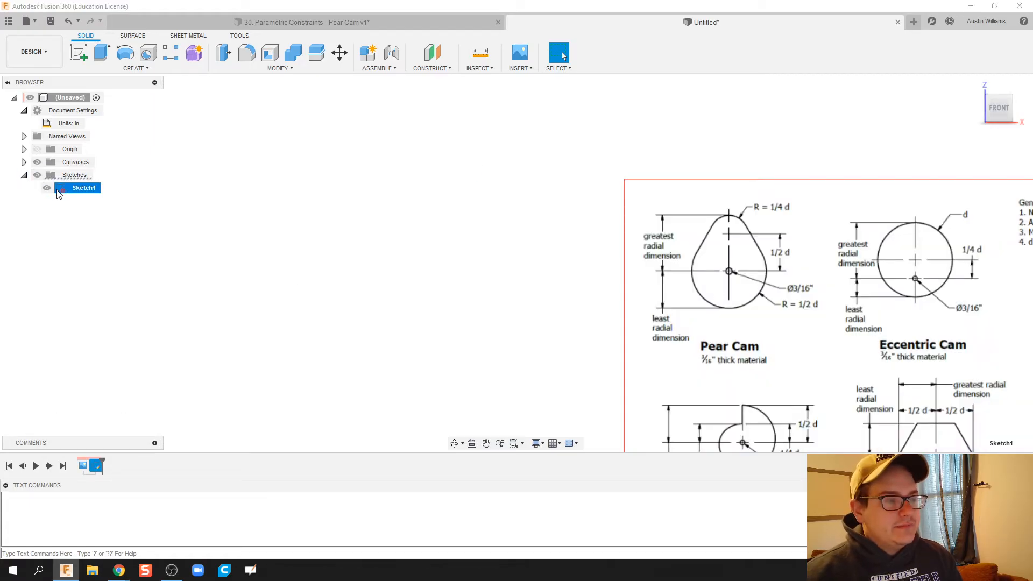
Reopen Sketch1 and draw the cam's base circle centred on the origin
{"action": "double_click", "coordinate": [84, 187]}
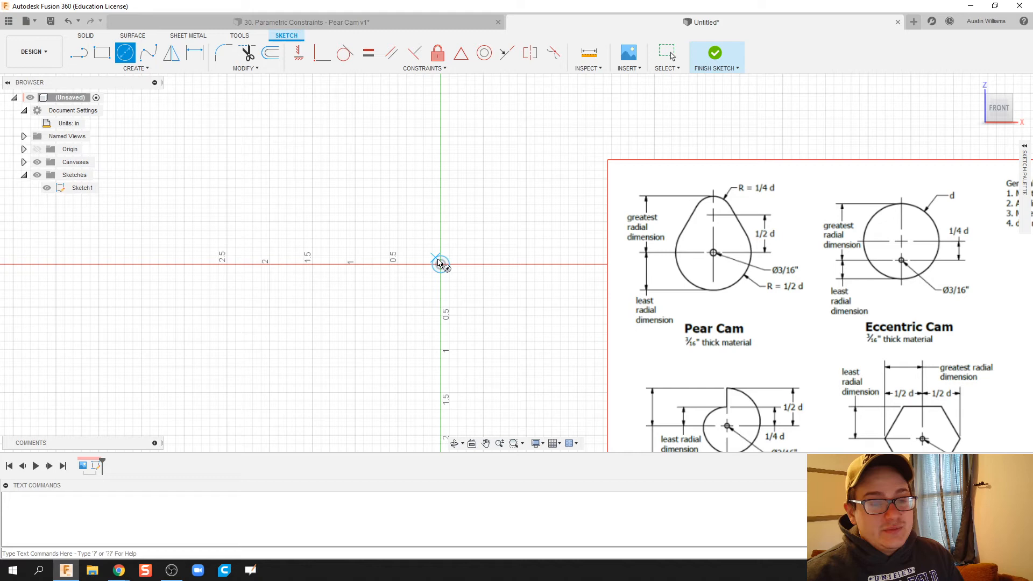
{"action": "left_click_drag", "start_coordinate": [440, 263], "coordinate": [448, 349]}
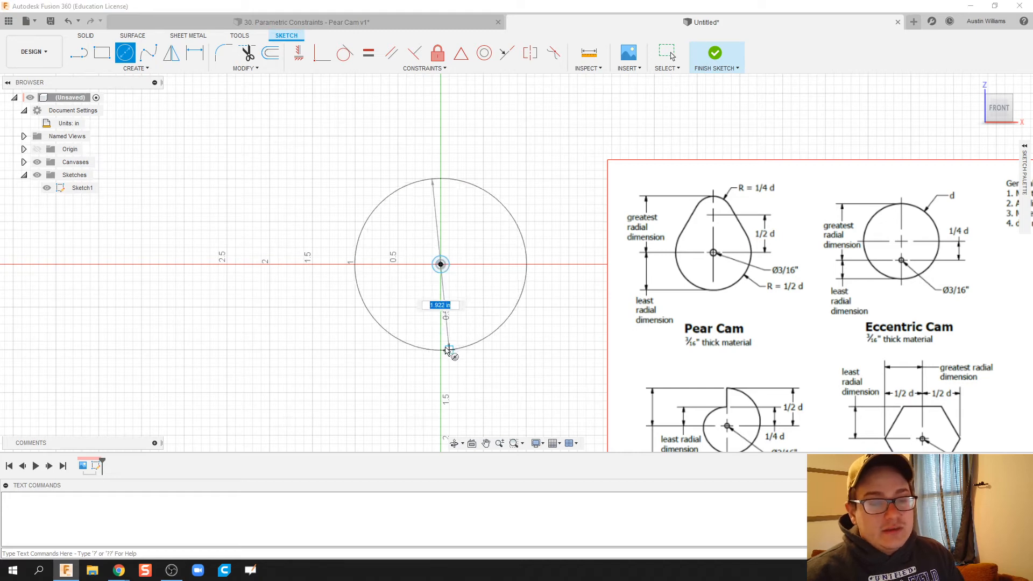
{"action": "left_click", "coordinate": [445, 350]}
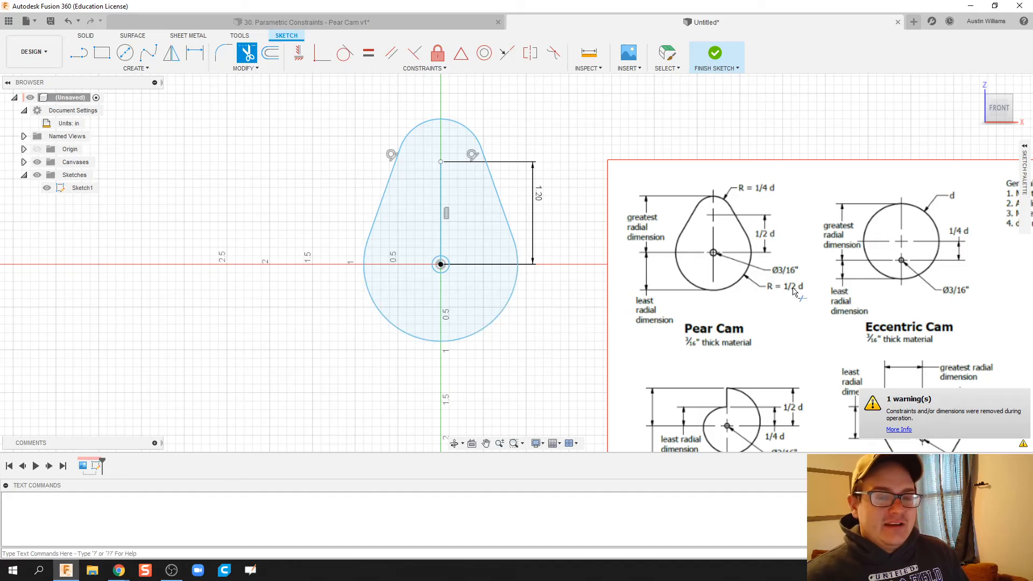
{"action": "mouse_move", "coordinate": [793, 289]}
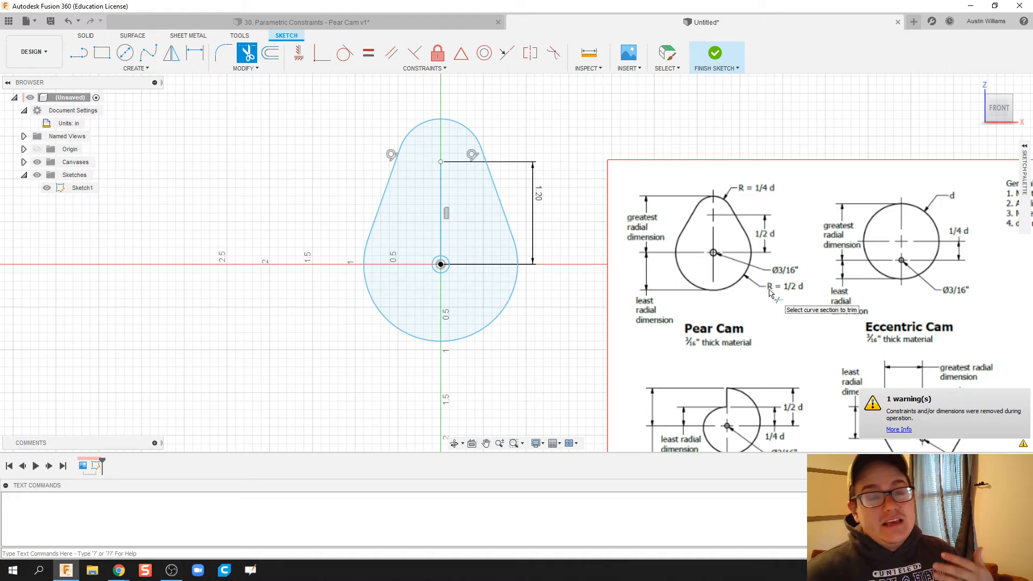
{"action": "mouse_move", "coordinate": [246, 189]}
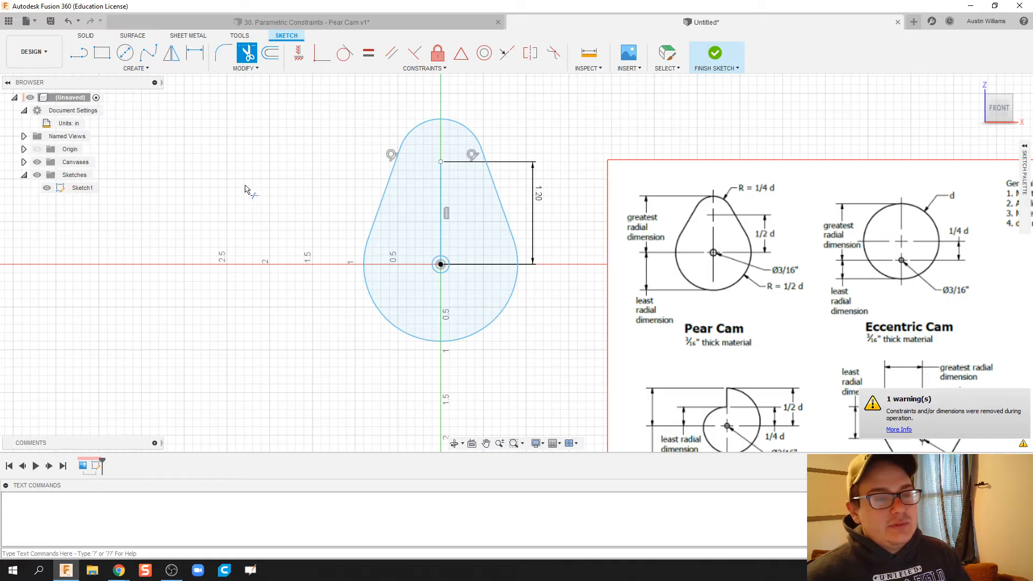
{"action": "mouse_move", "coordinate": [247, 52]}
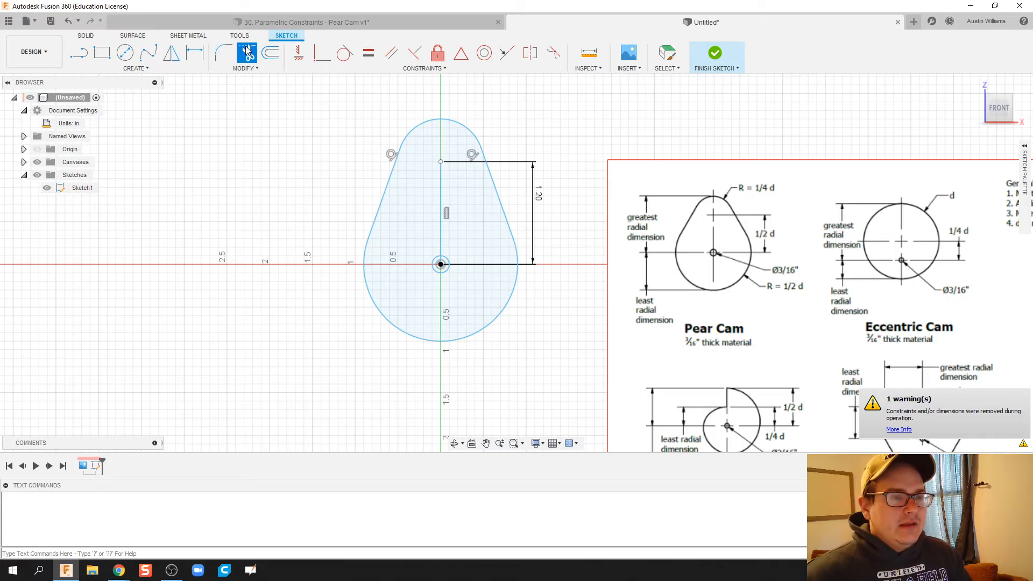
Add user parameter dia = 2 in with comment diameter via Change Parameters
{"action": "left_click", "coordinate": [244, 68]}
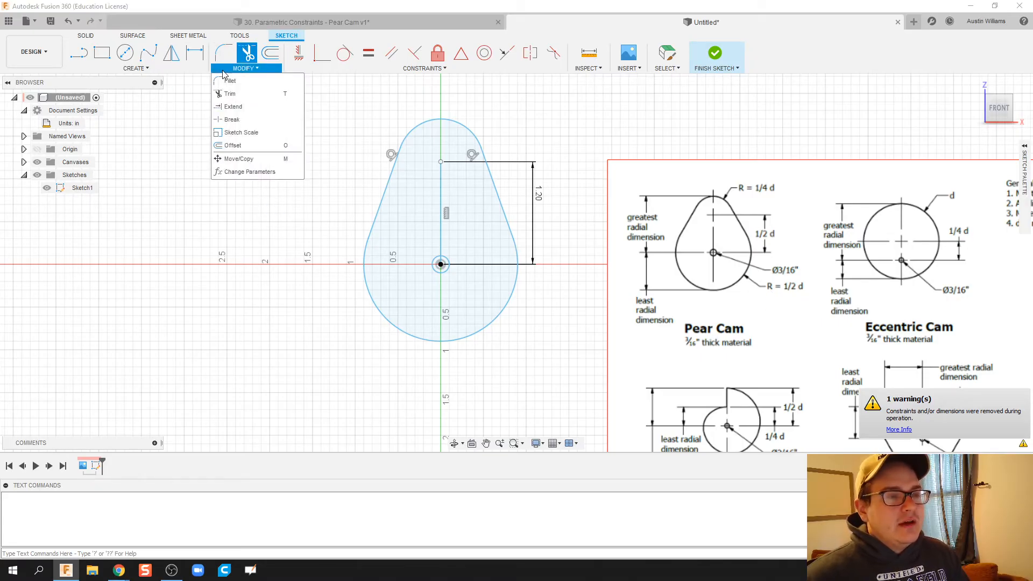
{"action": "left_click", "coordinate": [249, 171]}
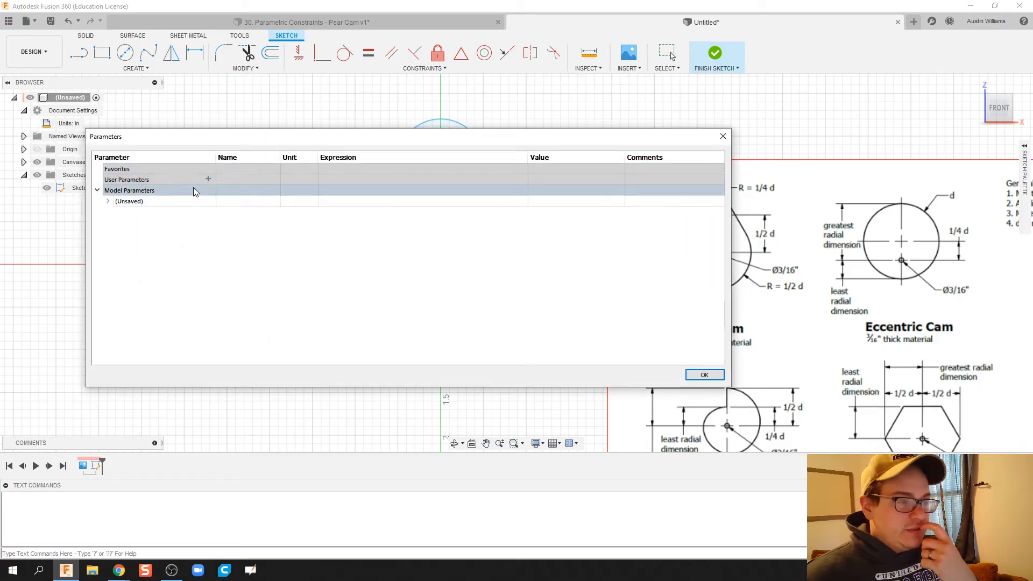
{"action": "left_click", "coordinate": [208, 179]}
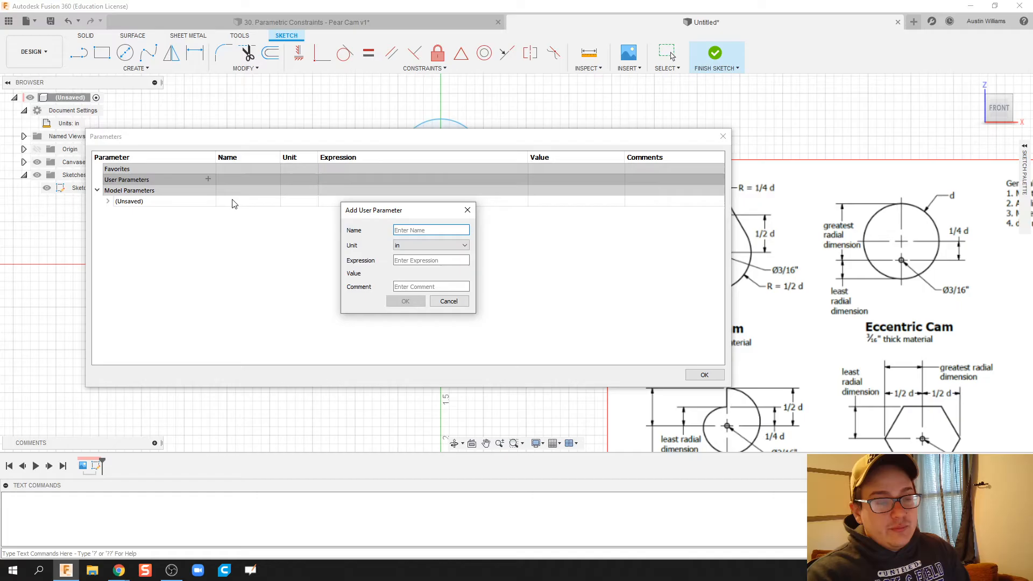
{"action": "type", "text": "dia"}
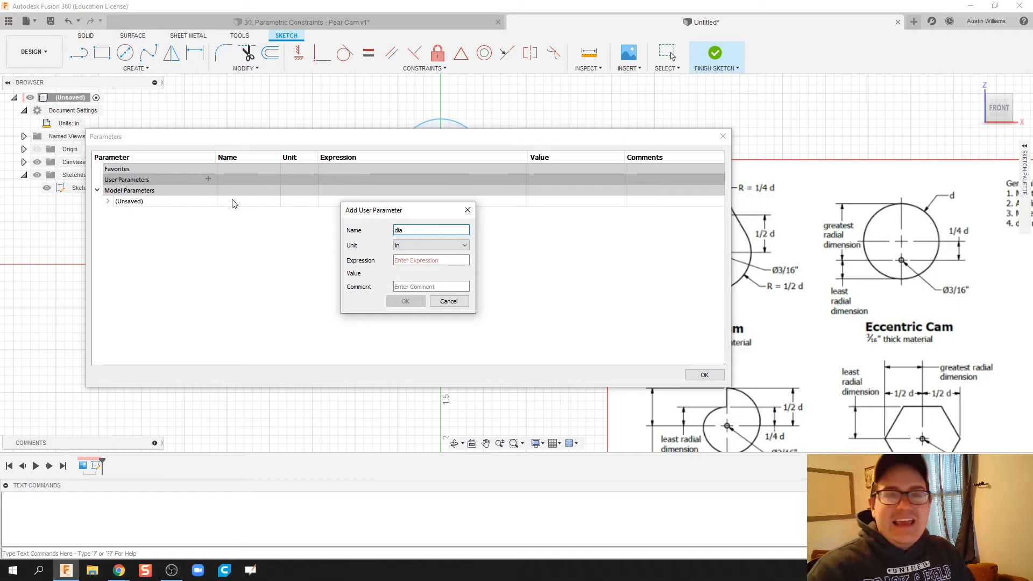
{"action": "mouse_move", "coordinate": [292, 226]}
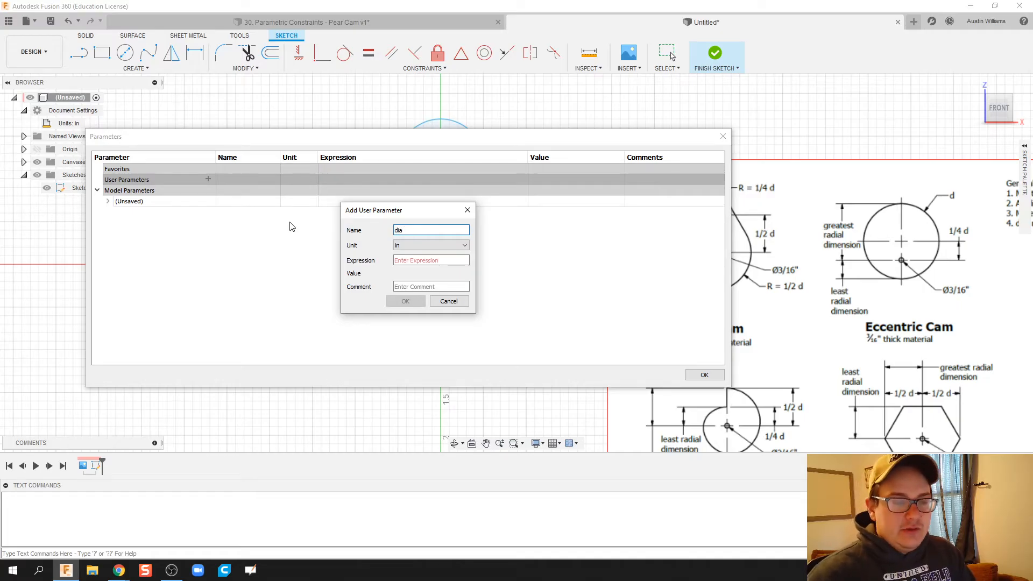
{"action": "left_click", "coordinate": [430, 259]}
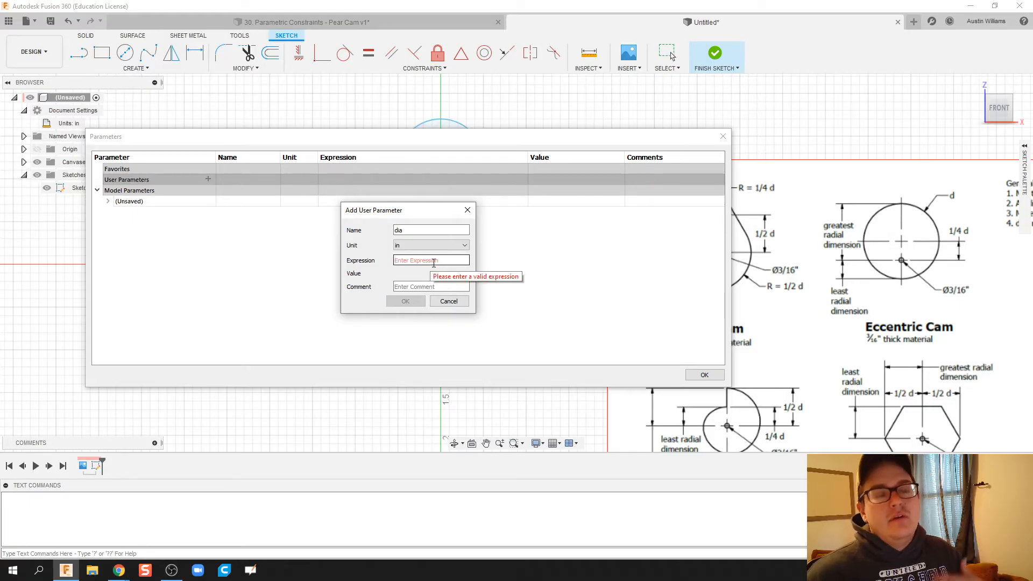
{"action": "type", "text": "2"}
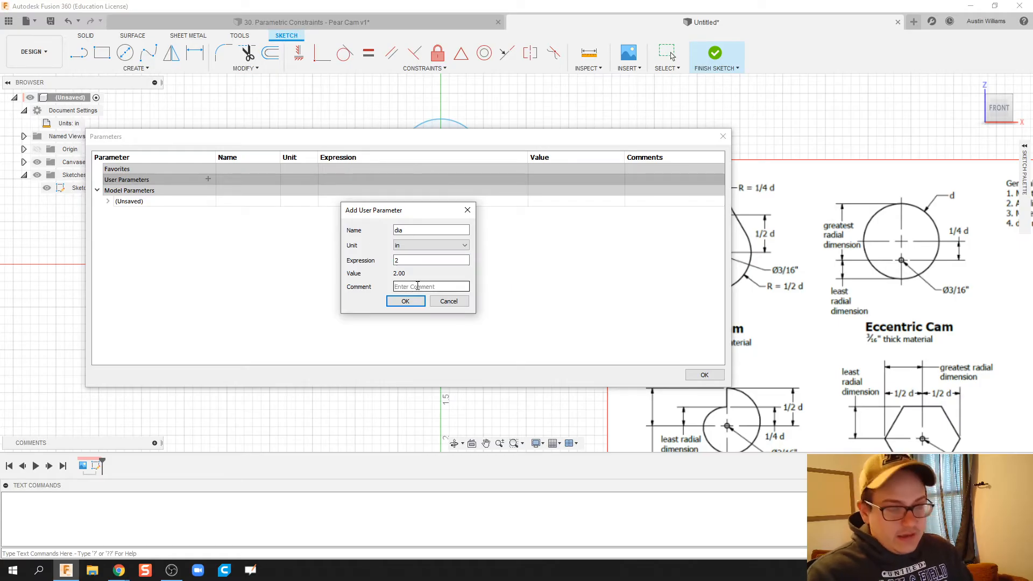
{"action": "type", "text": "diamet"}
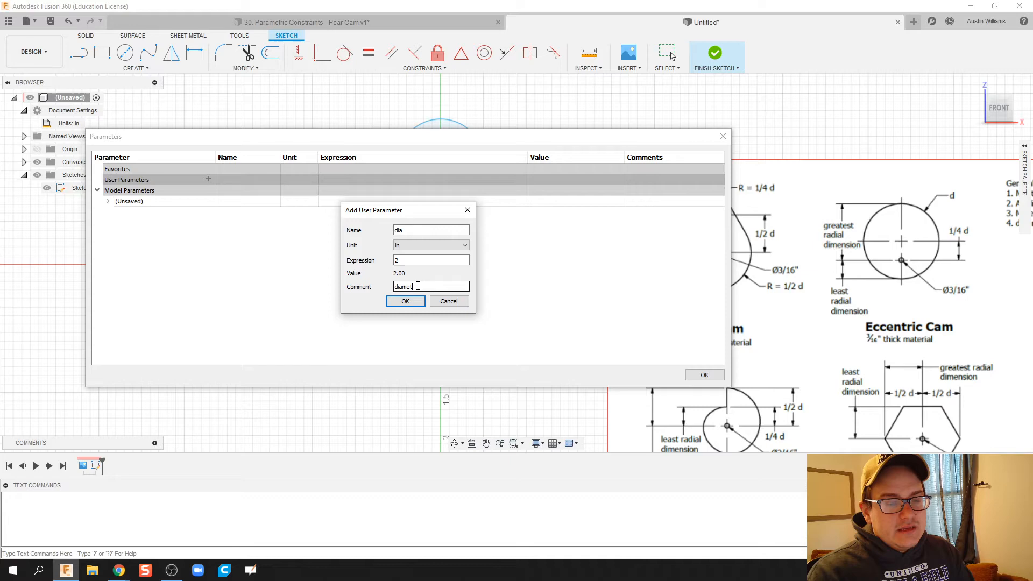
{"action": "left_click", "coordinate": [405, 302]}
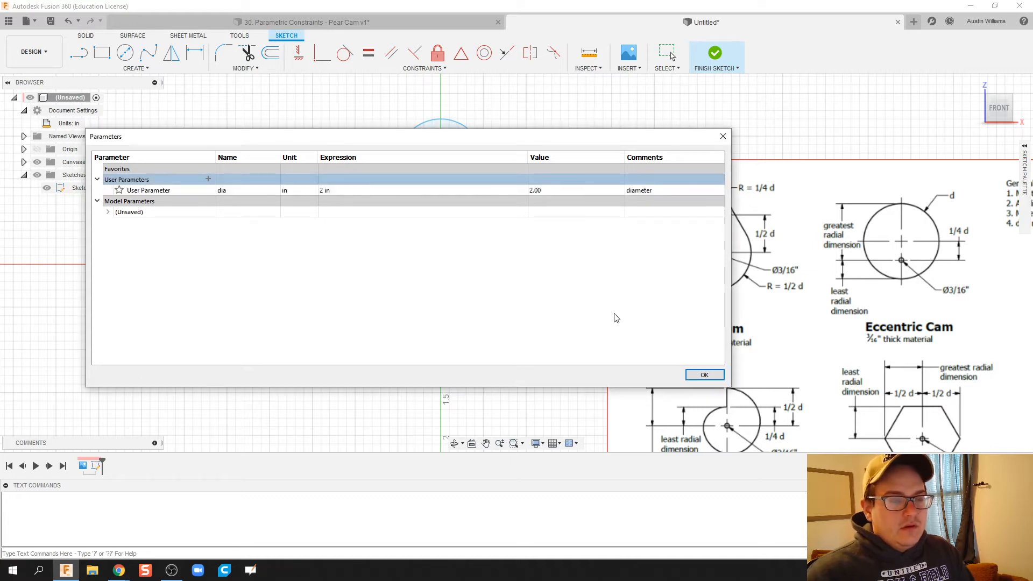
{"action": "left_click", "coordinate": [704, 374]}
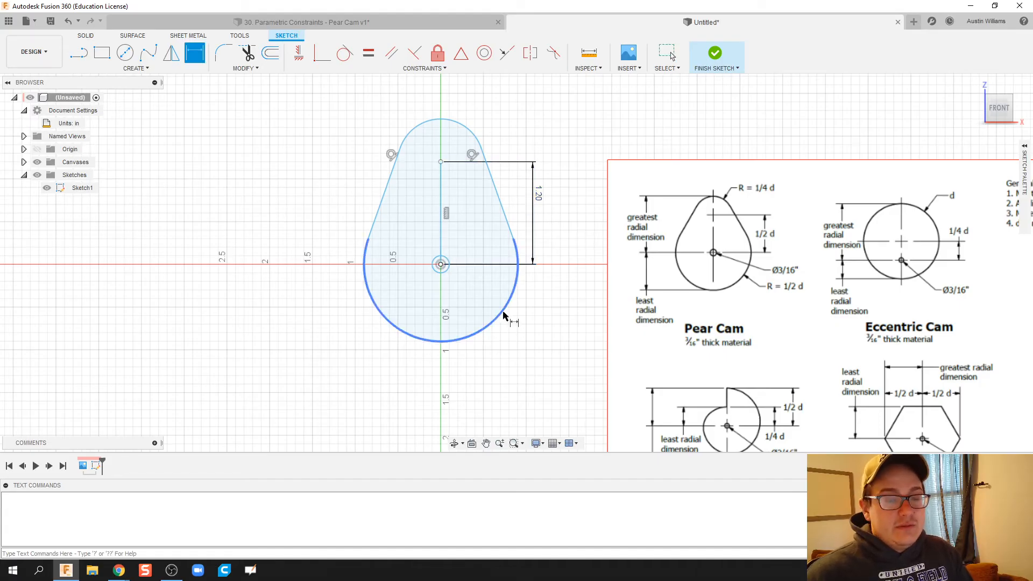
Drive the arc radii (dia/2, 0.25) and the 0.5 centre distance from dia expressions
{"action": "left_click", "coordinate": [502, 318]}
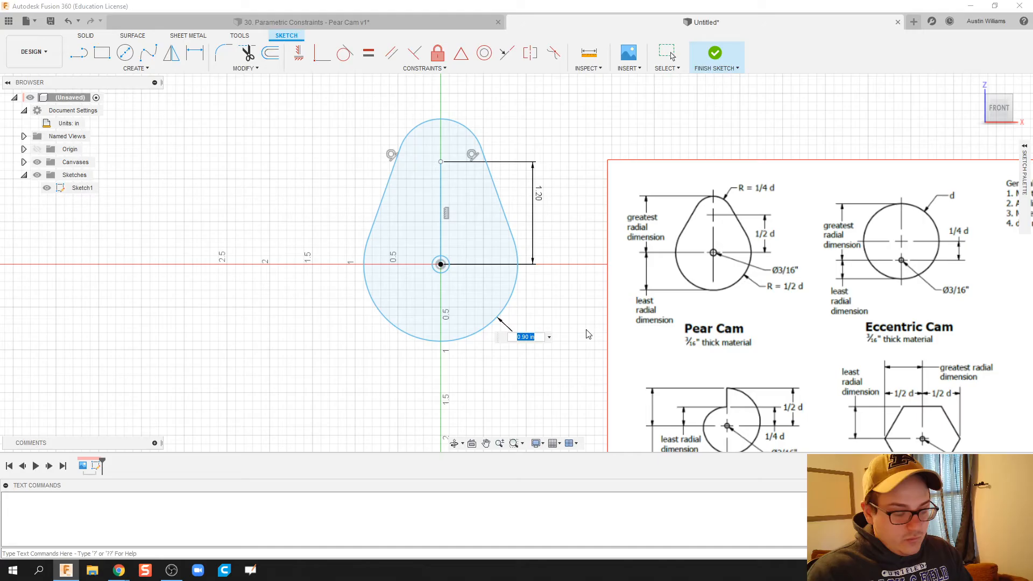
{"action": "type", "text": "1/2\""}
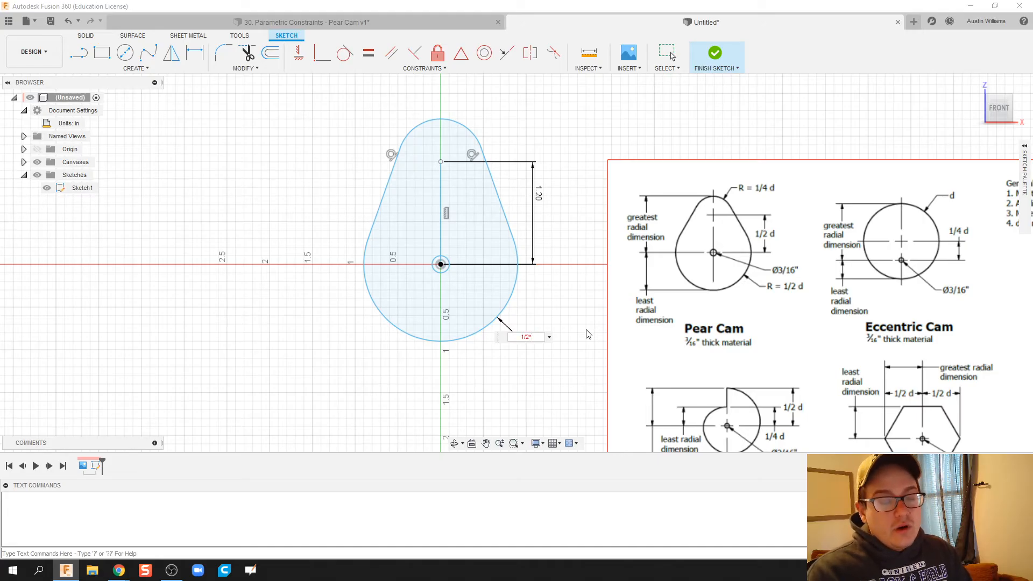
{"action": "type", "text": "d"}
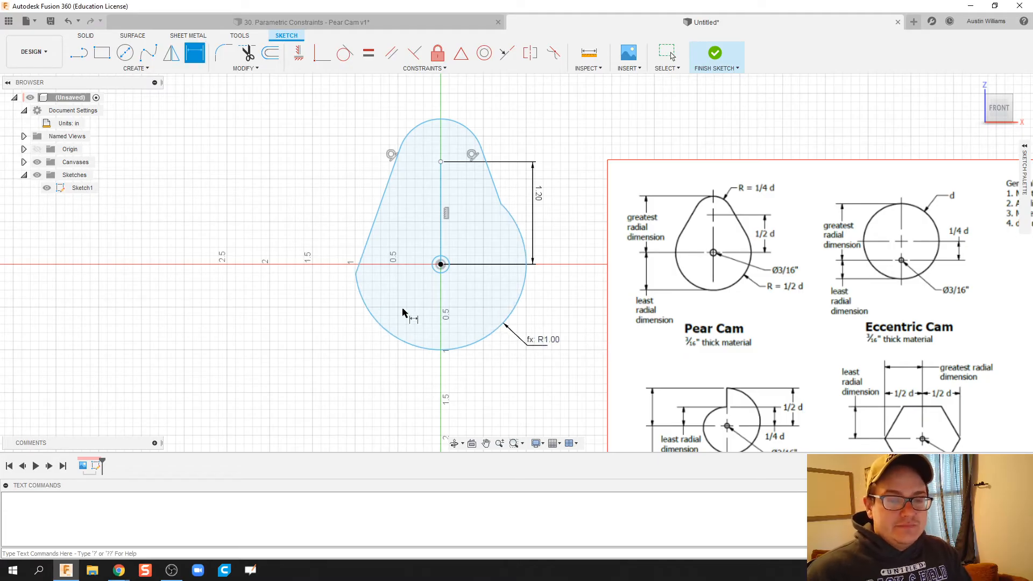
{"action": "mouse_move", "coordinate": [417, 147]}
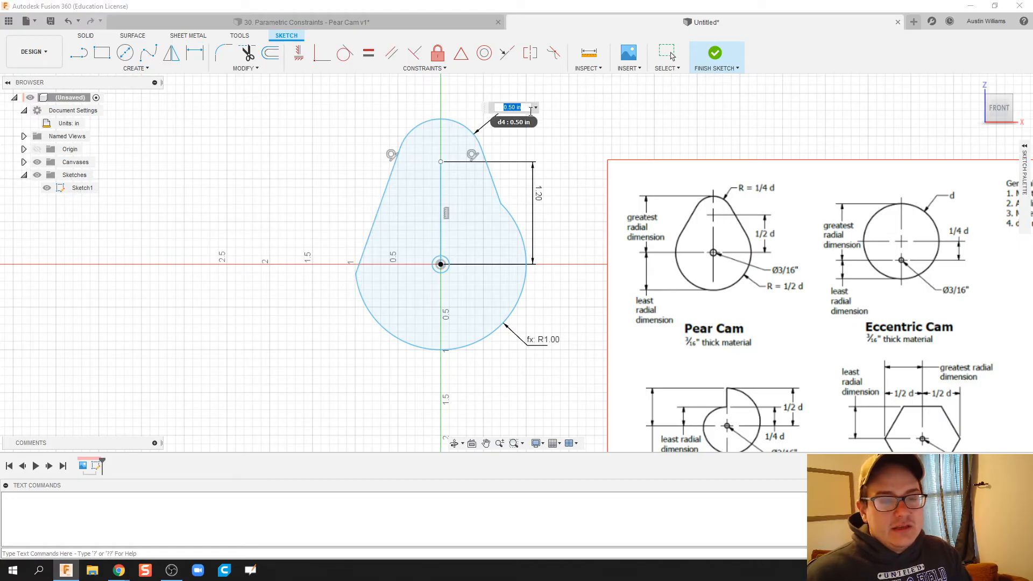
{"action": "type", "text": "0.25"}
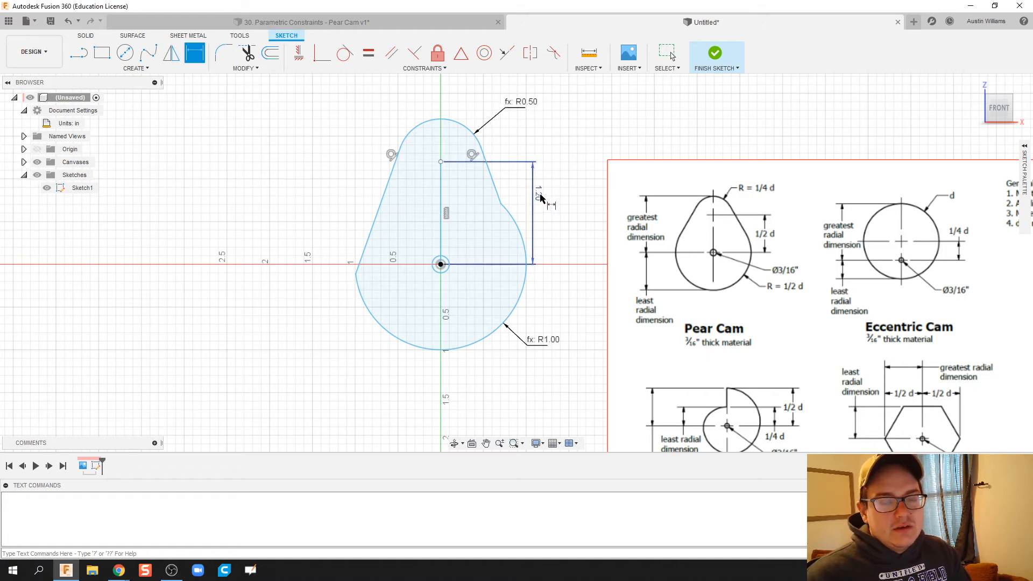
{"action": "left_click", "coordinate": [537, 195]}
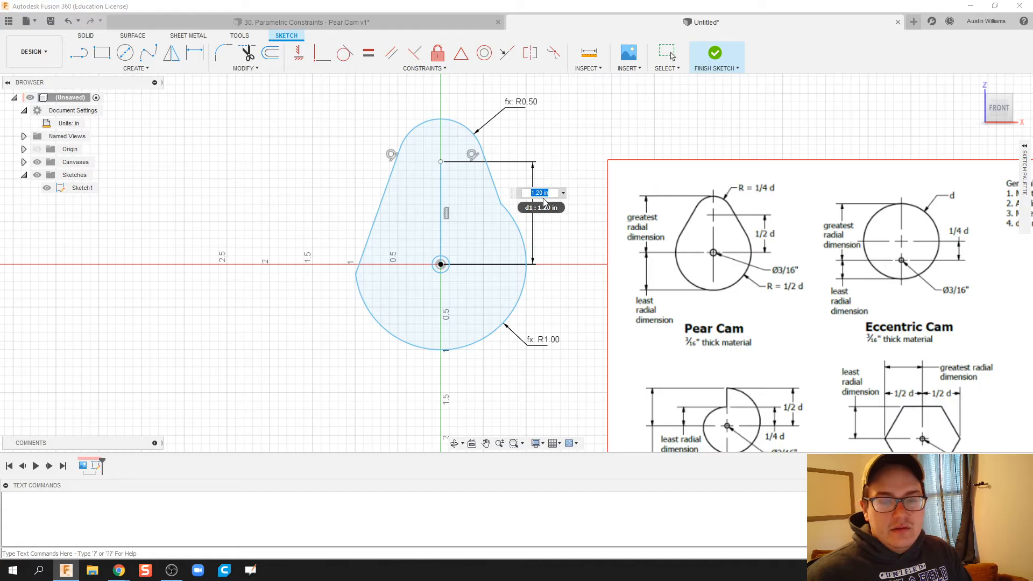
{"action": "type", "text": "0.5"}
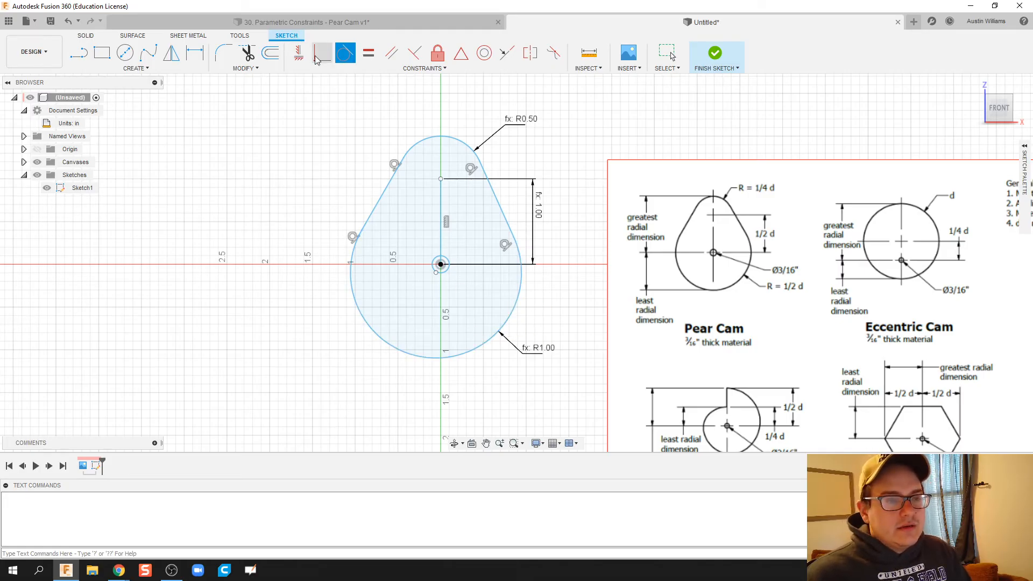
Make the side lines tangent, add the Ø0.188 centre hole, and finish the sketch
{"action": "left_click", "coordinate": [323, 53]}
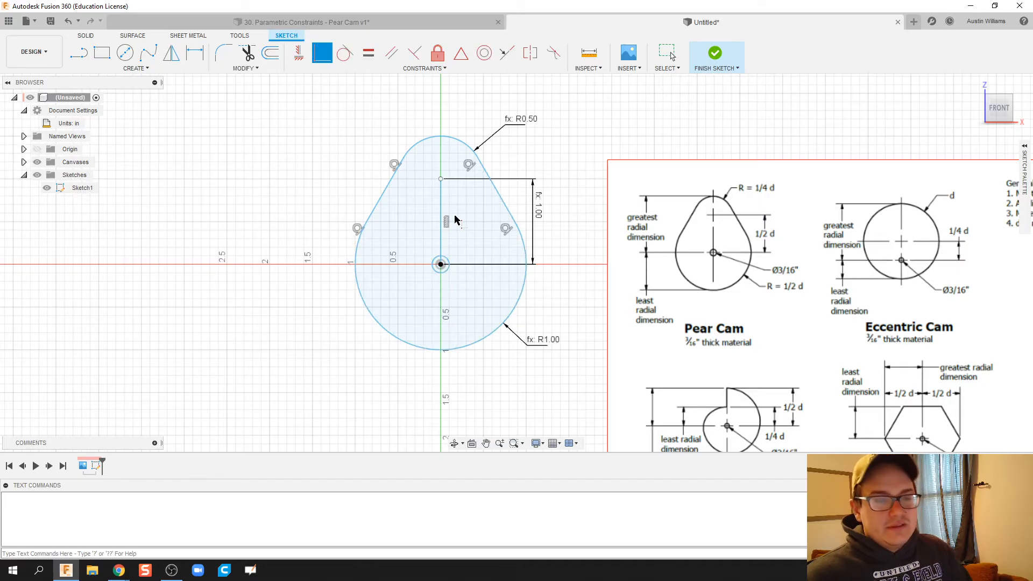
{"action": "mouse_move", "coordinate": [459, 198]}
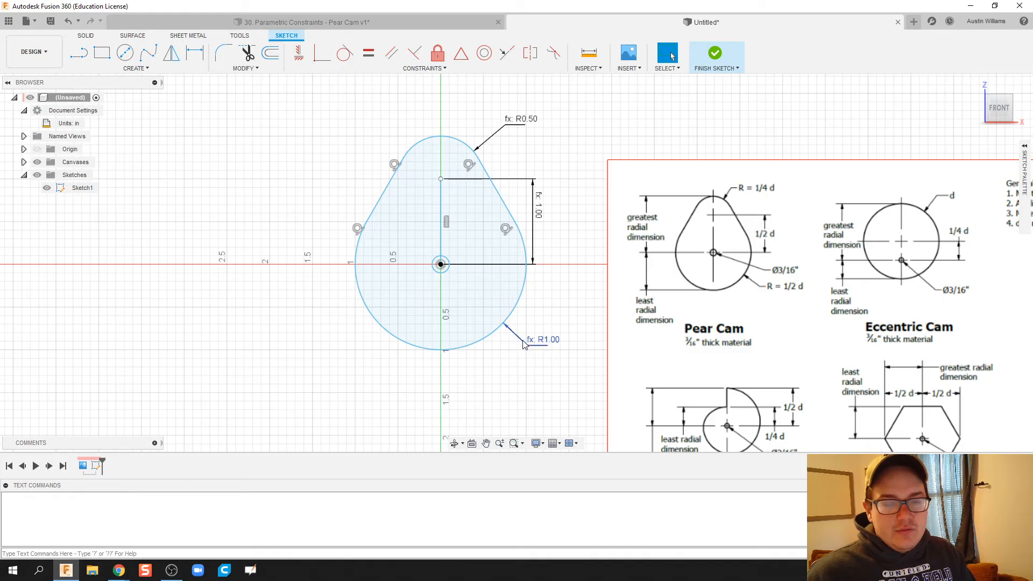
{"action": "left_click", "coordinate": [440, 264]}
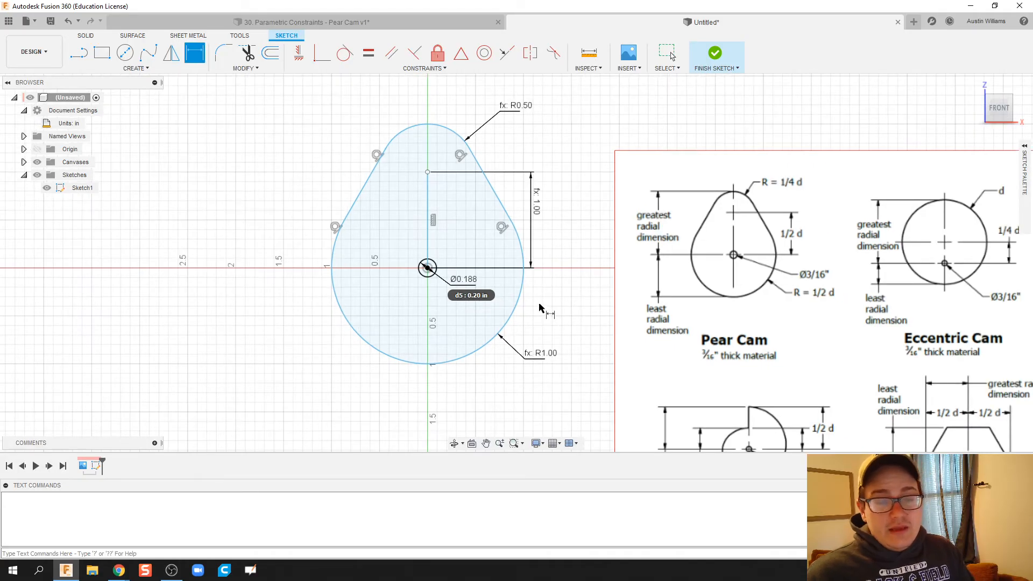
{"action": "mouse_move", "coordinate": [541, 306]}
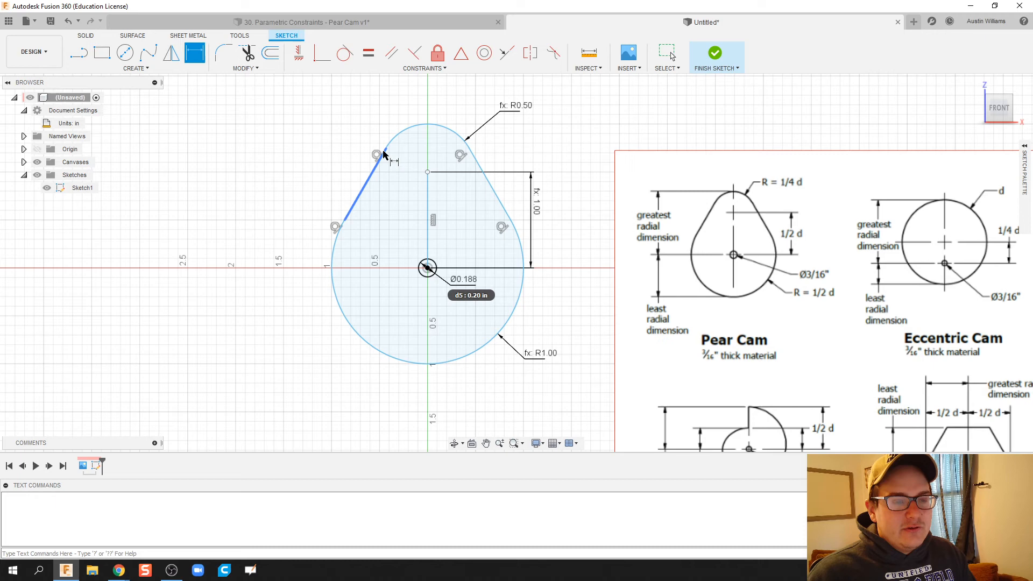
{"action": "left_click", "coordinate": [715, 52]}
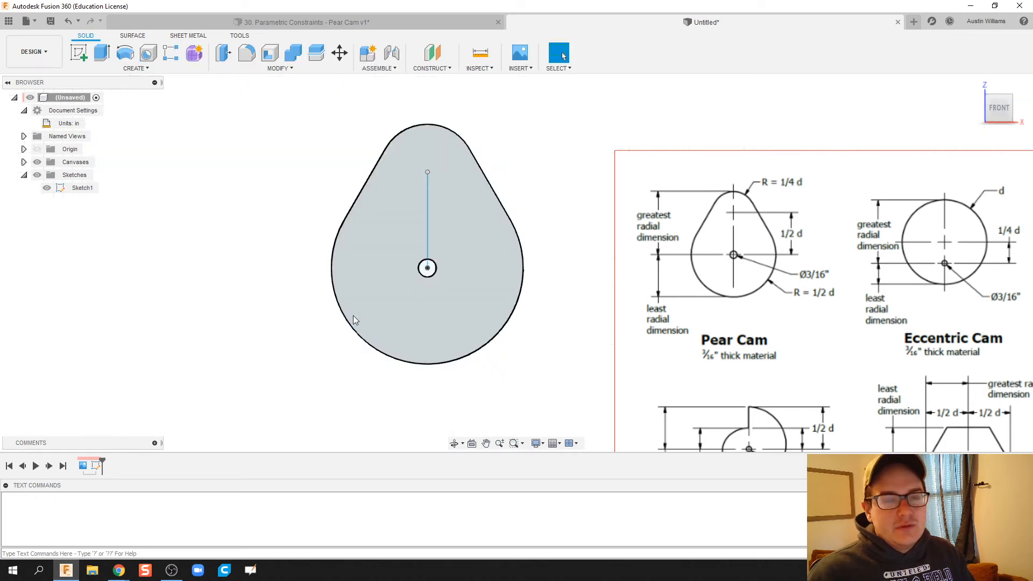
Extrude the pear cam profile with its hole into a thin solid body
{"action": "left_click", "coordinate": [77, 53]}
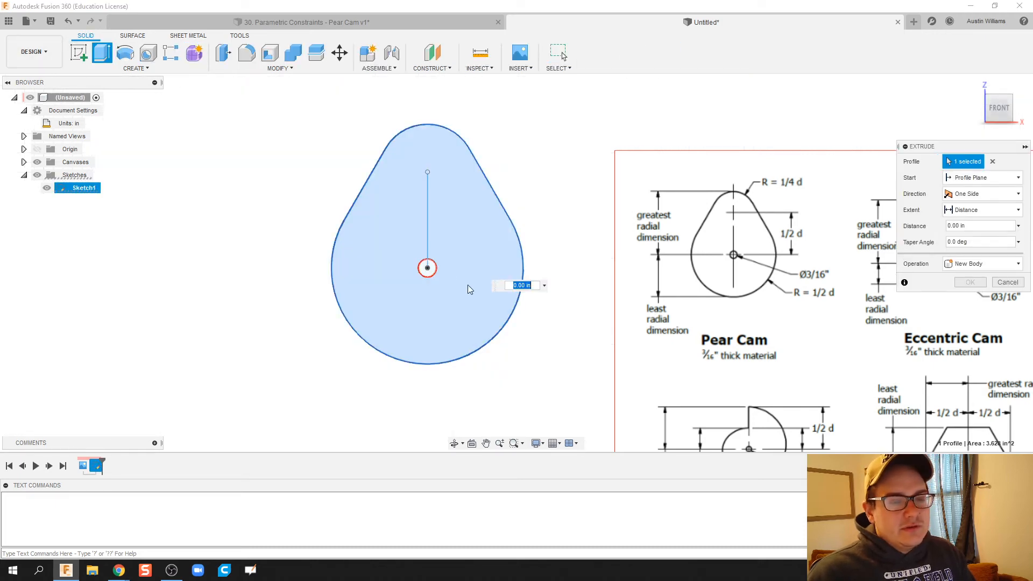
{"action": "mouse_move", "coordinate": [557, 294]}
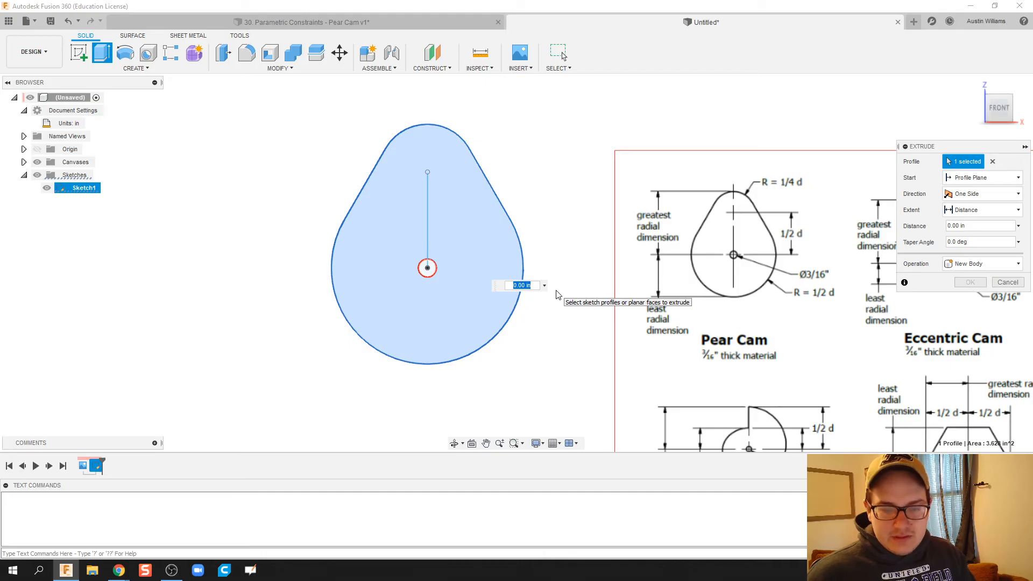
{"action": "left_click", "coordinate": [969, 282]}
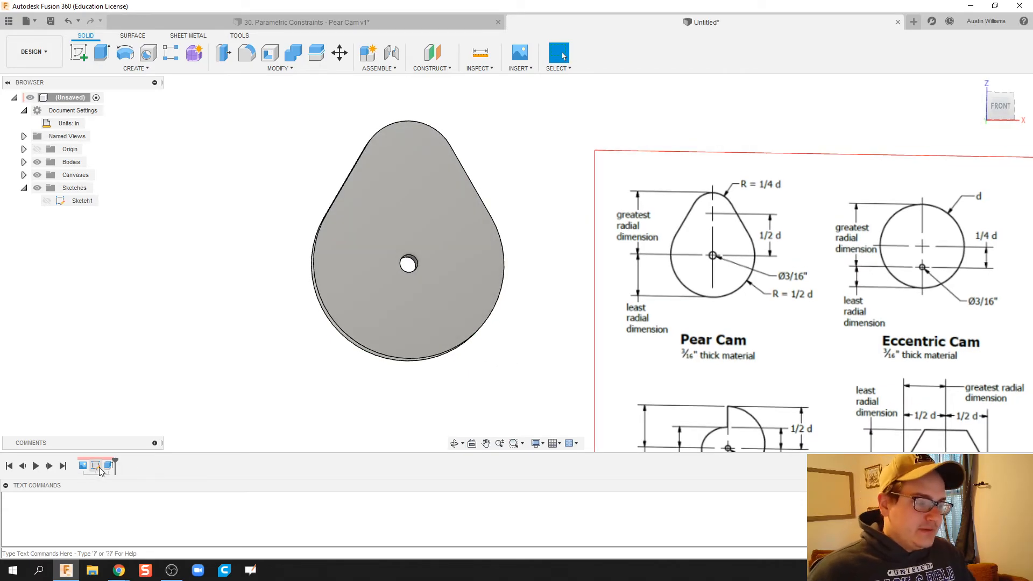
{"action": "left_click", "coordinate": [97, 466]}
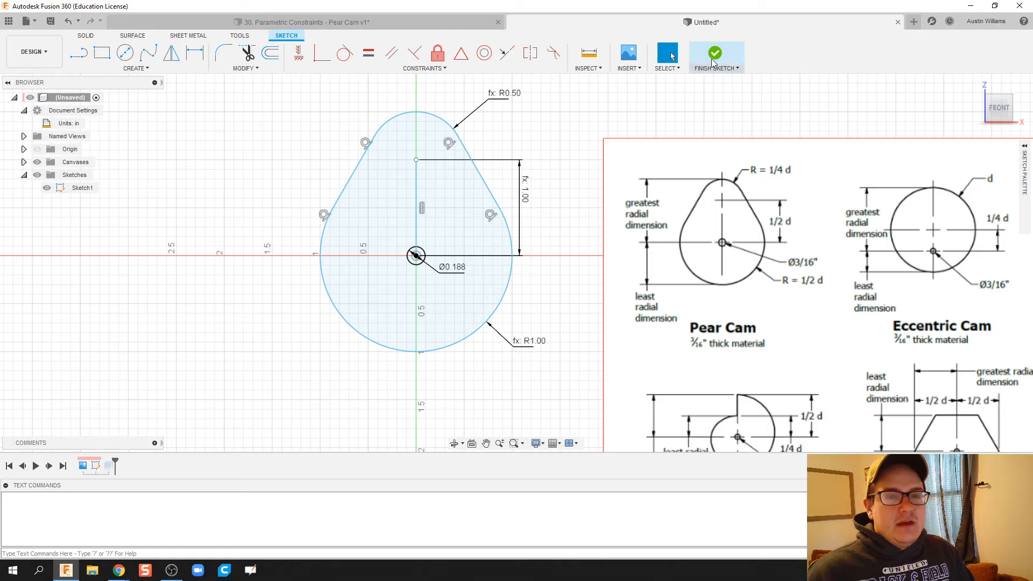
Finish the sketch and set dia to 3 in to confirm the cam resizes
{"action": "left_click", "coordinate": [715, 55]}
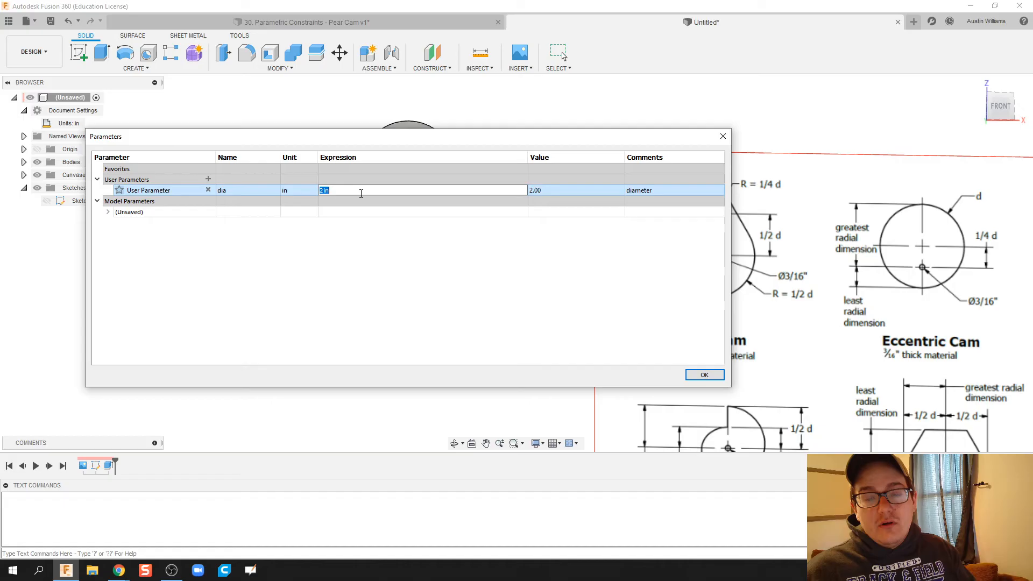
{"action": "type", "text": "3"}
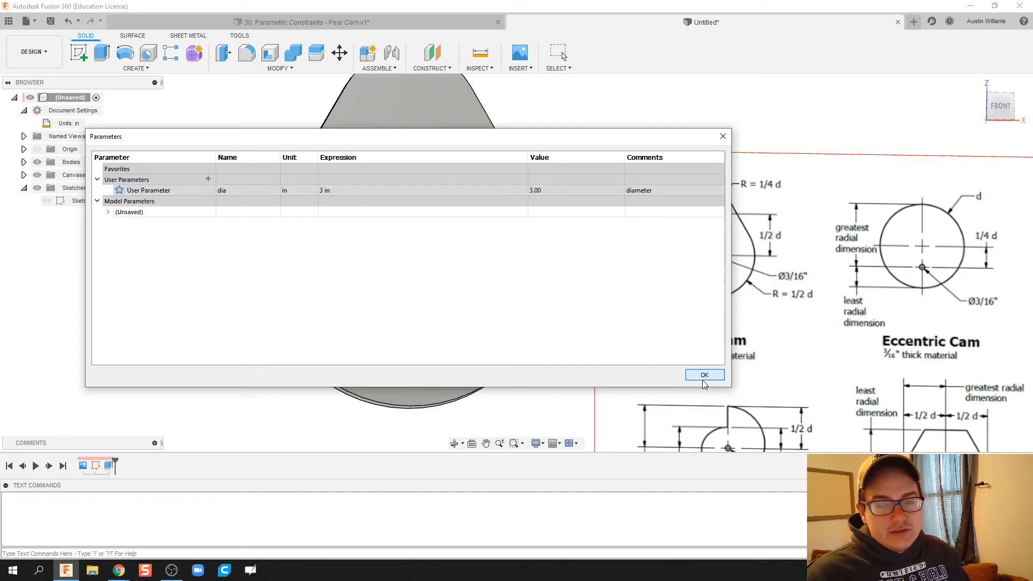
{"action": "left_click", "coordinate": [704, 375]}
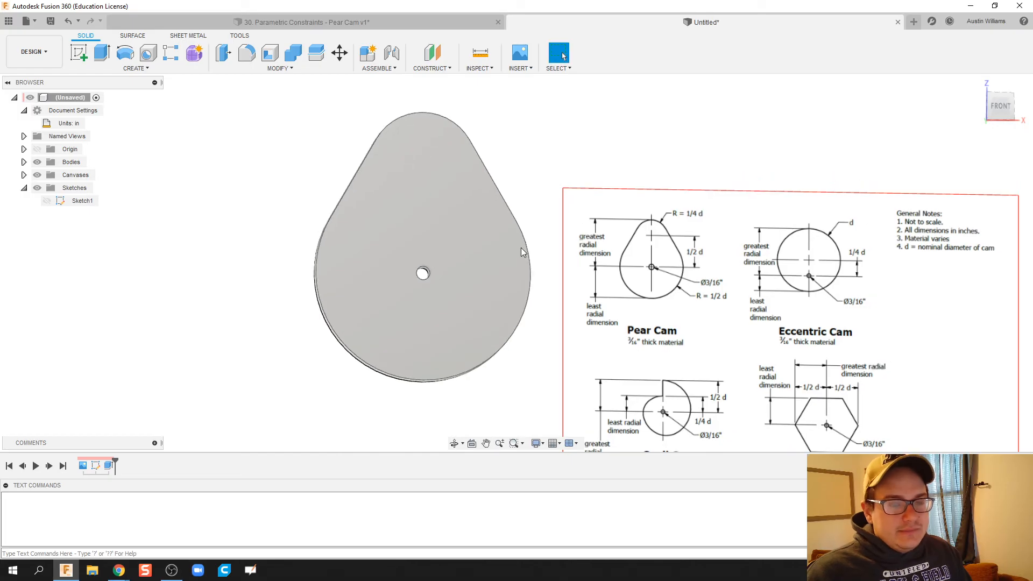
{"action": "mouse_move", "coordinate": [442, 203]}
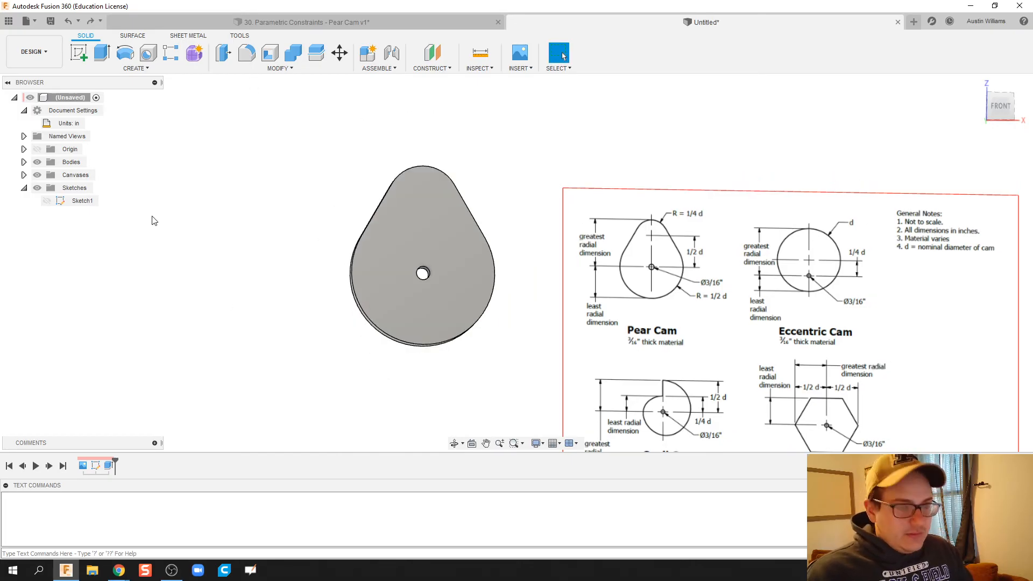
Copy Sketch1's cam curves into a new sketch and drag the copy beside the original
{"action": "left_click", "coordinate": [83, 201]}
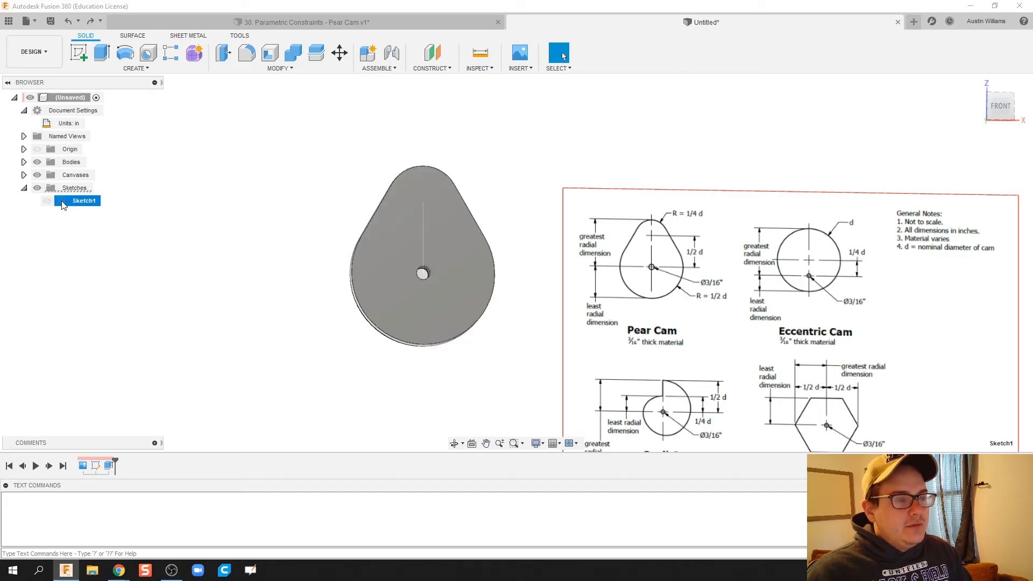
{"action": "double_click", "coordinate": [83, 201]}
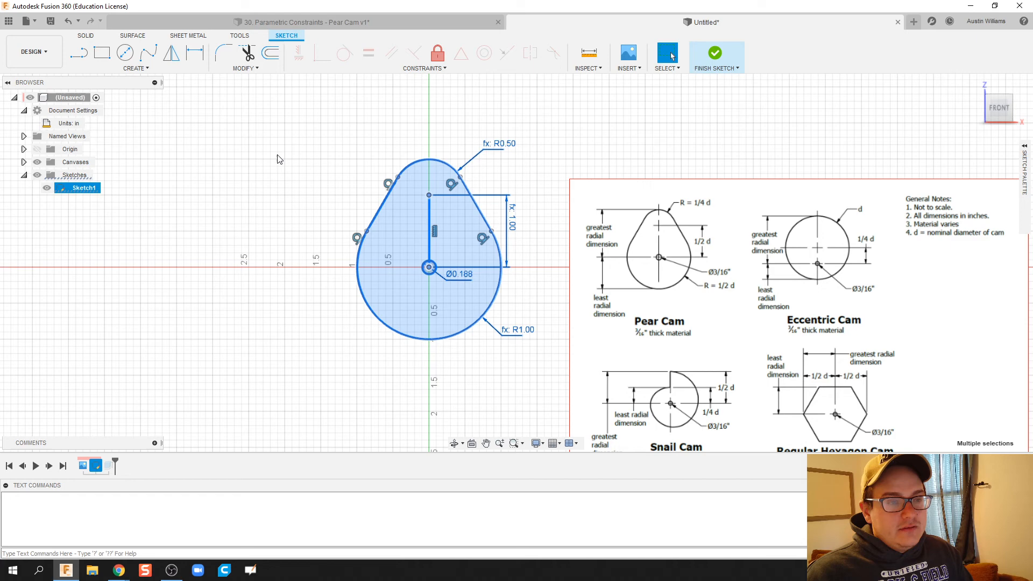
{"action": "mouse_move", "coordinate": [715, 53]}
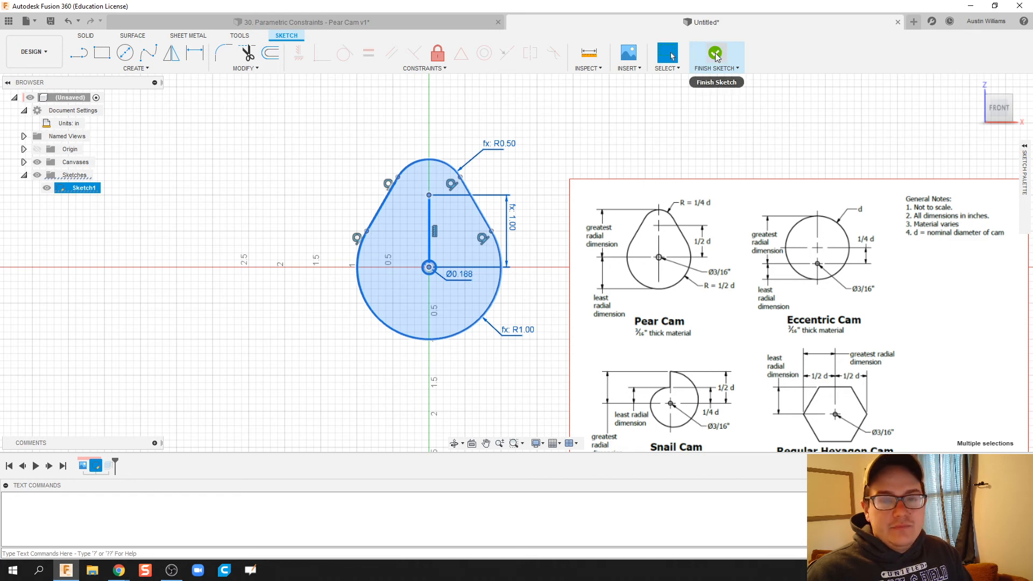
{"action": "right_click", "coordinate": [434, 230]}
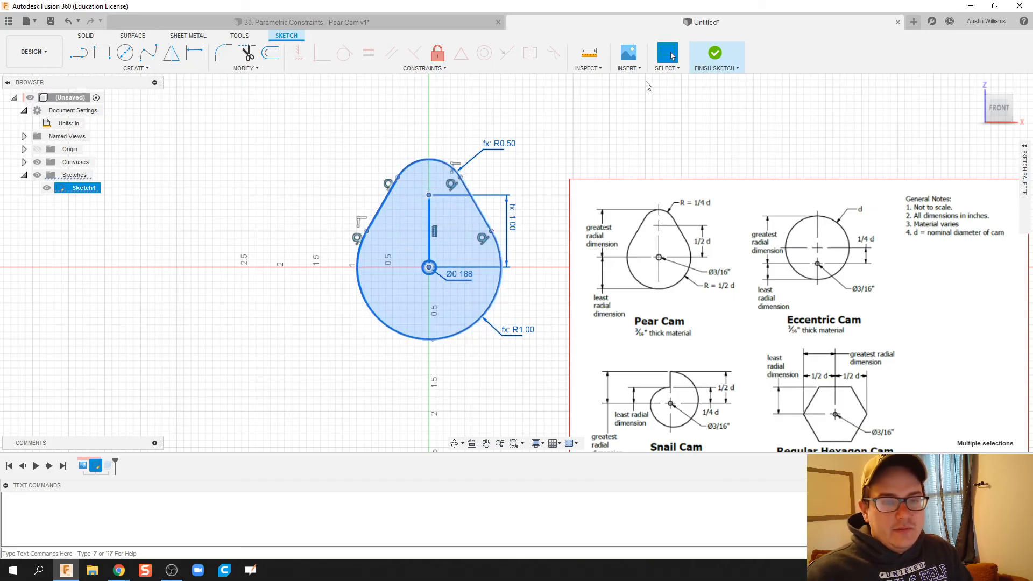
{"action": "left_click", "coordinate": [715, 53]}
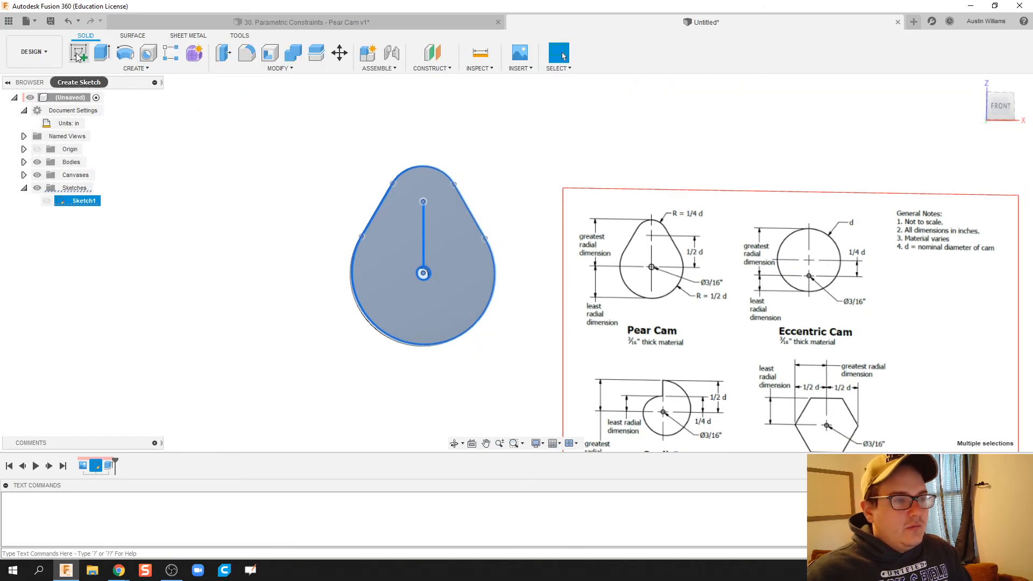
{"action": "left_click", "coordinate": [78, 53]}
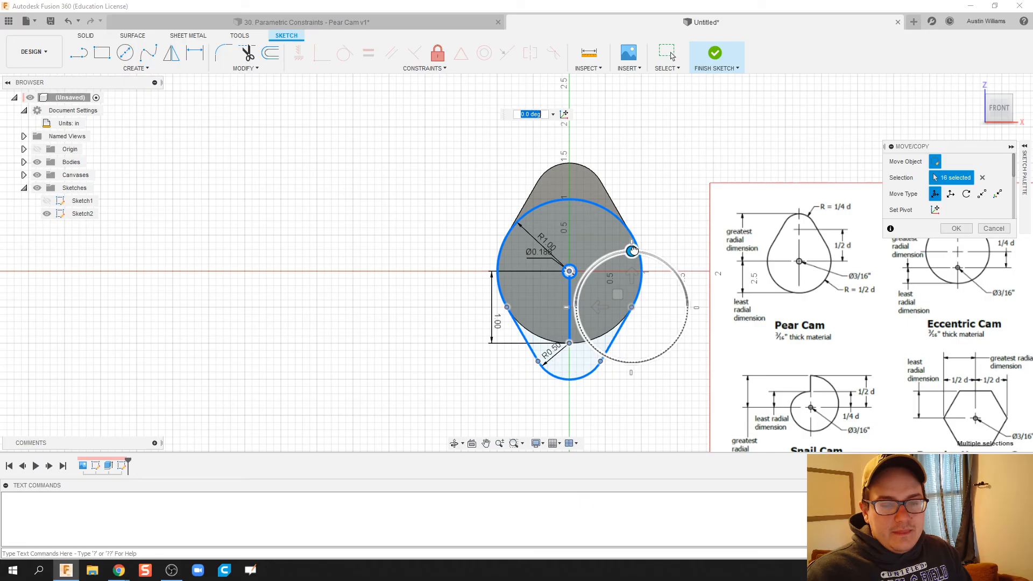
{"action": "left_click_drag", "start_coordinate": [632, 251], "coordinate": [640, 362]}
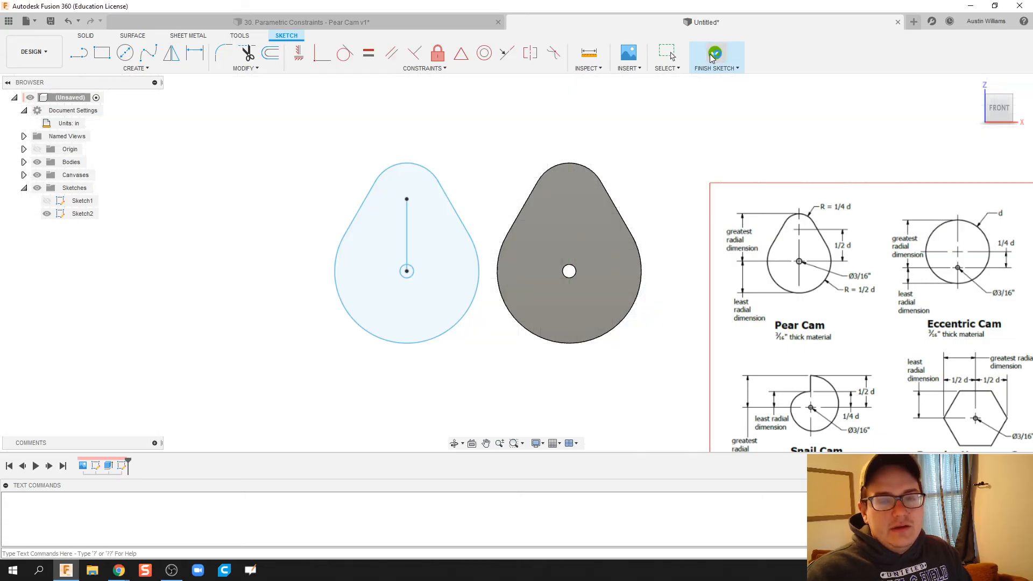
Edit Sketch2 and trim away the copied profile's top arc and tangent lines
{"action": "left_click", "coordinate": [716, 52]}
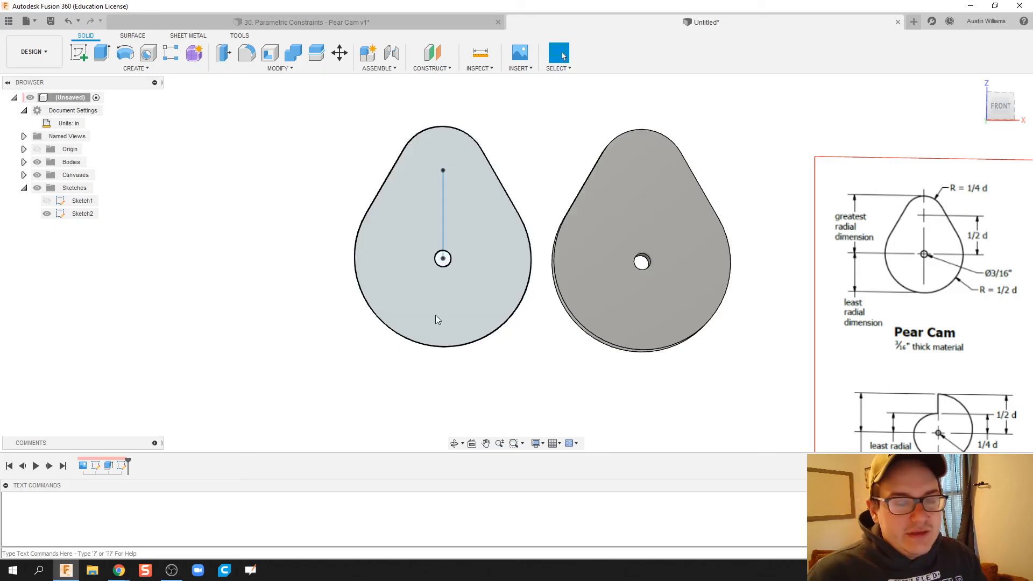
{"action": "left_click", "coordinate": [82, 213]}
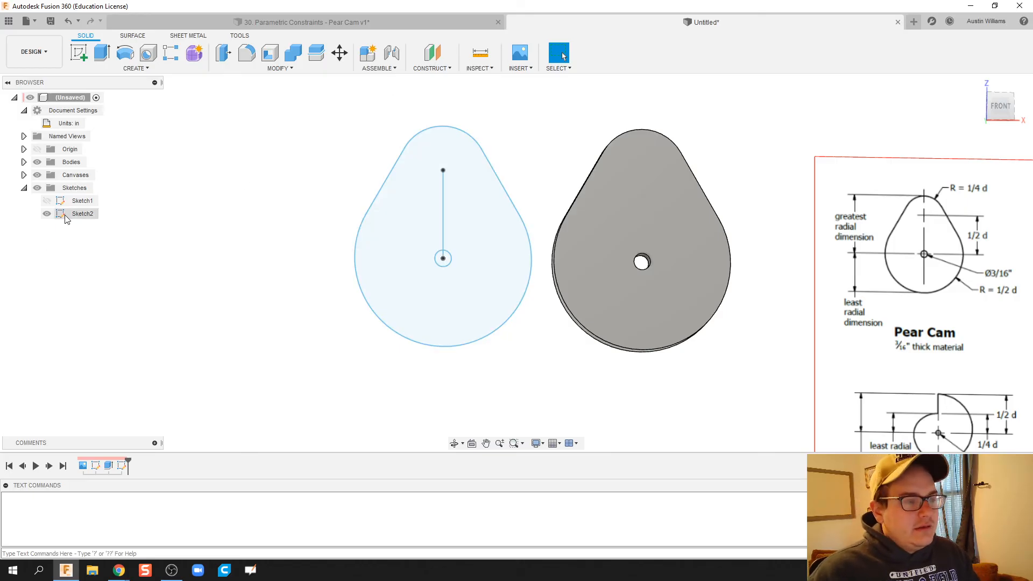
{"action": "double_click", "coordinate": [82, 213]}
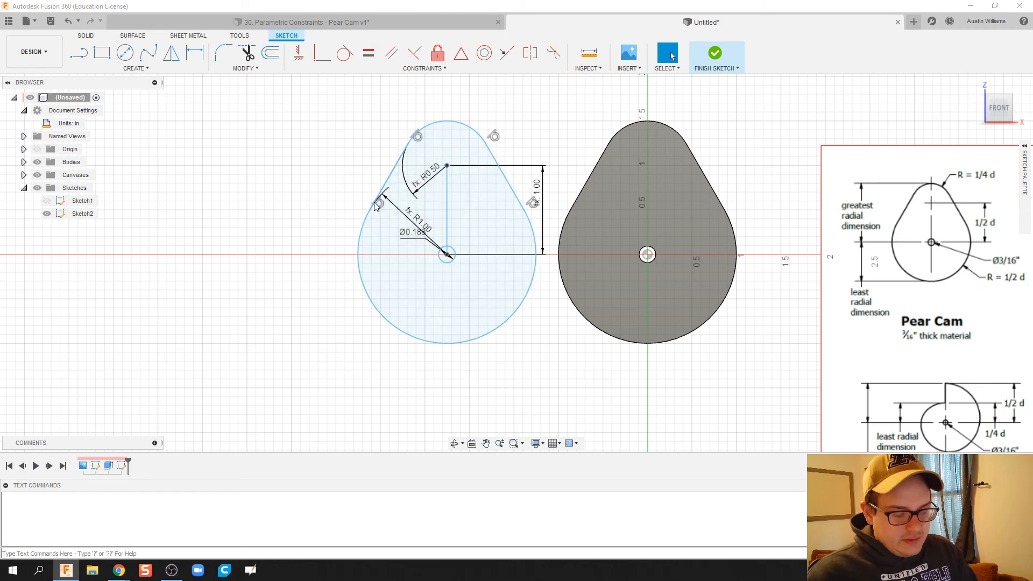
{"action": "left_click", "coordinate": [136, 68]}
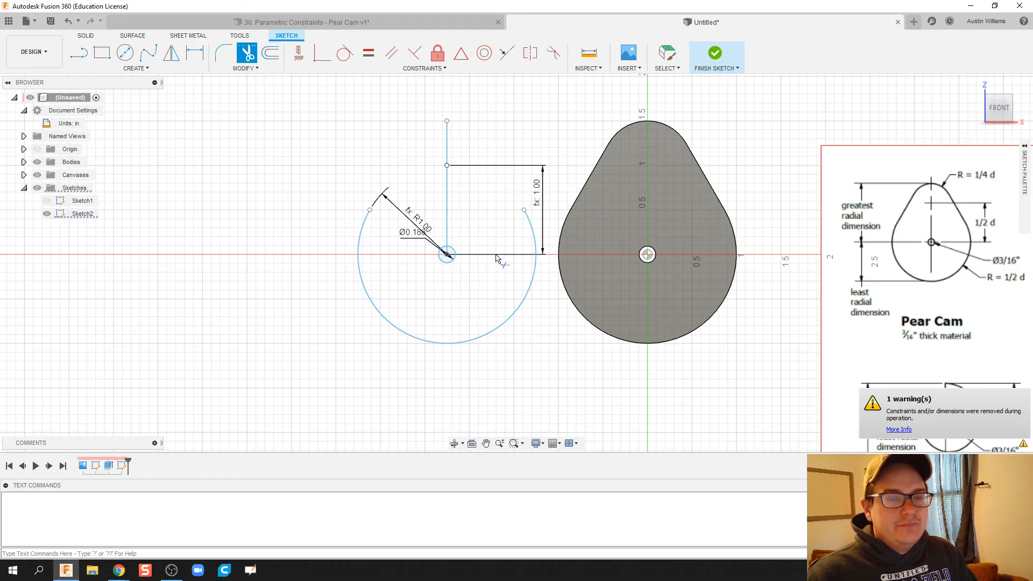
{"action": "left_click", "coordinate": [135, 68]}
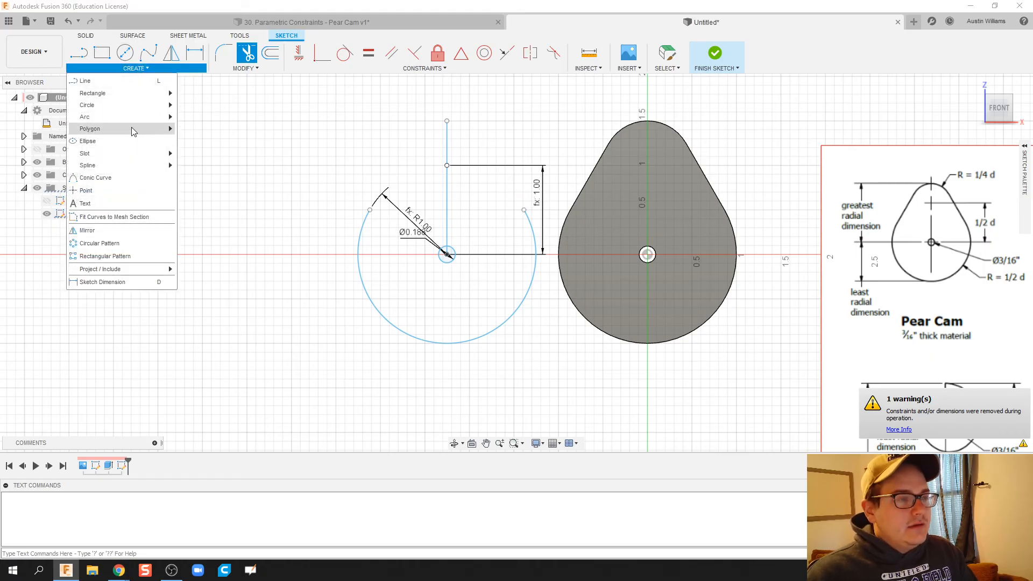
{"action": "mouse_move", "coordinate": [85, 117]}
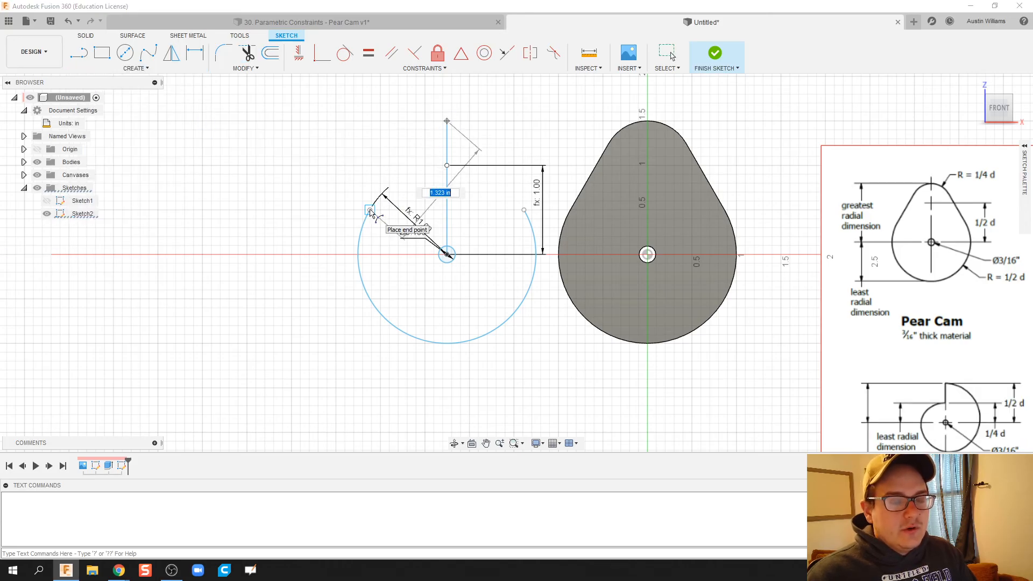
Draw a new upper arc and mirror it across the vertical centre line
{"action": "left_click", "coordinate": [408, 156]}
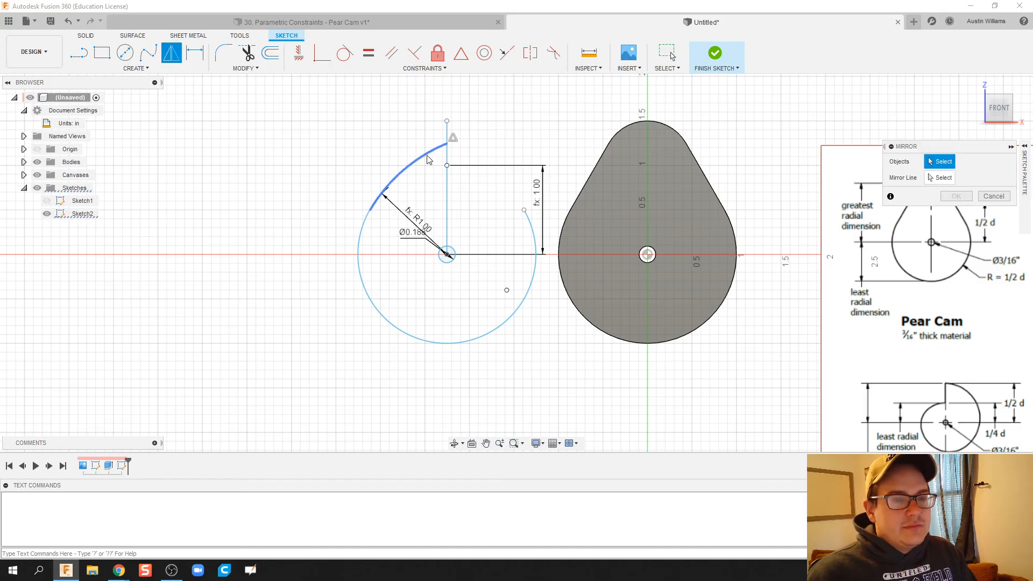
{"action": "left_click", "coordinate": [446, 207]}
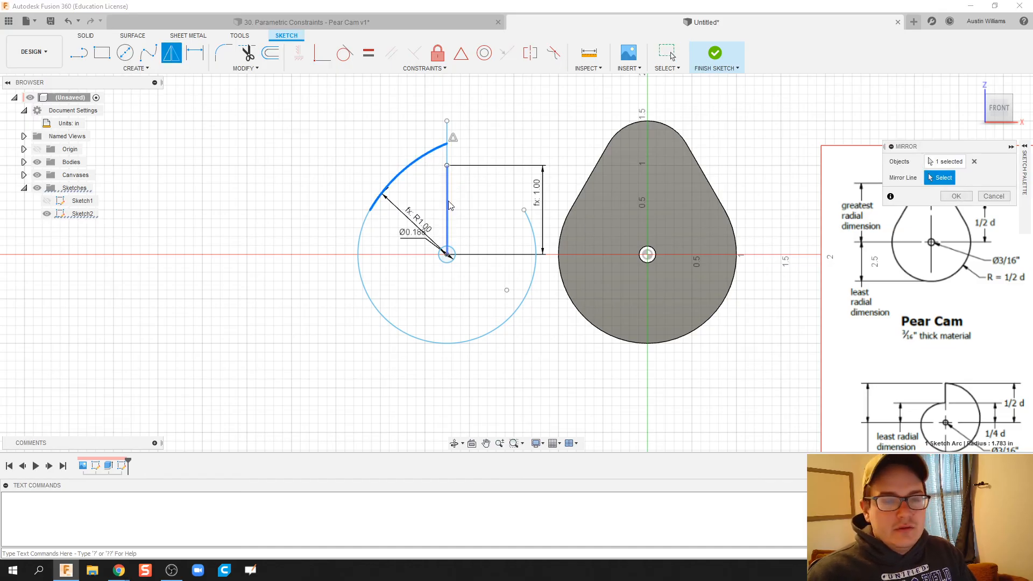
{"action": "left_click", "coordinate": [447, 204]}
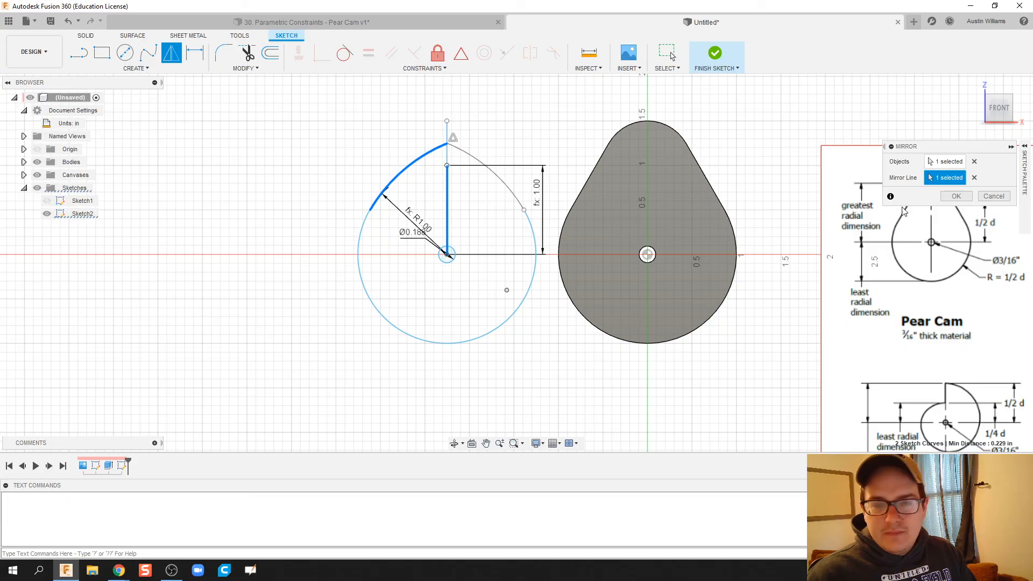
{"action": "left_click", "coordinate": [956, 196]}
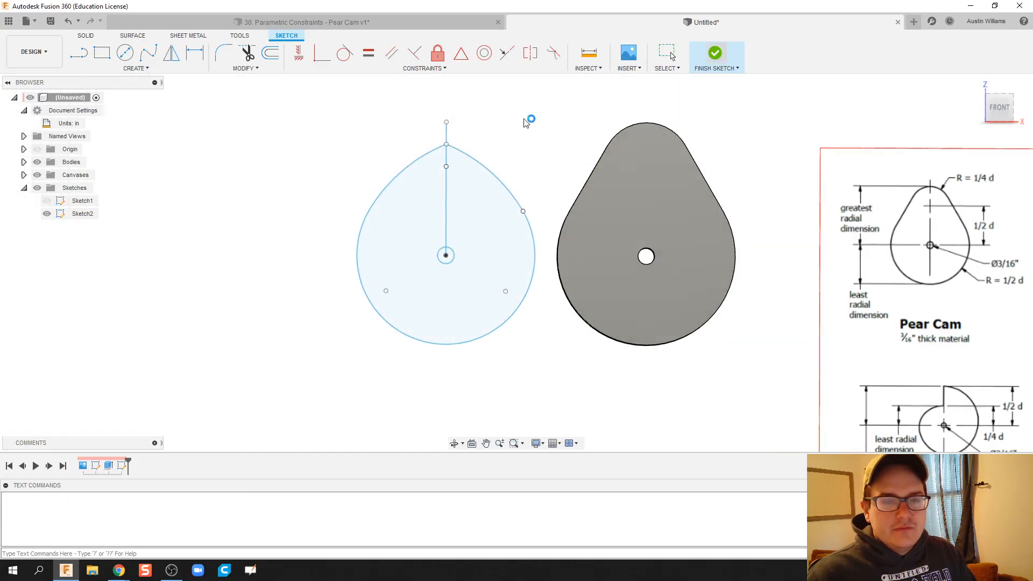
Finish Sketch2 and extrude the rounded-point profile into a second solid cam beside the original
{"action": "left_click", "coordinate": [716, 52]}
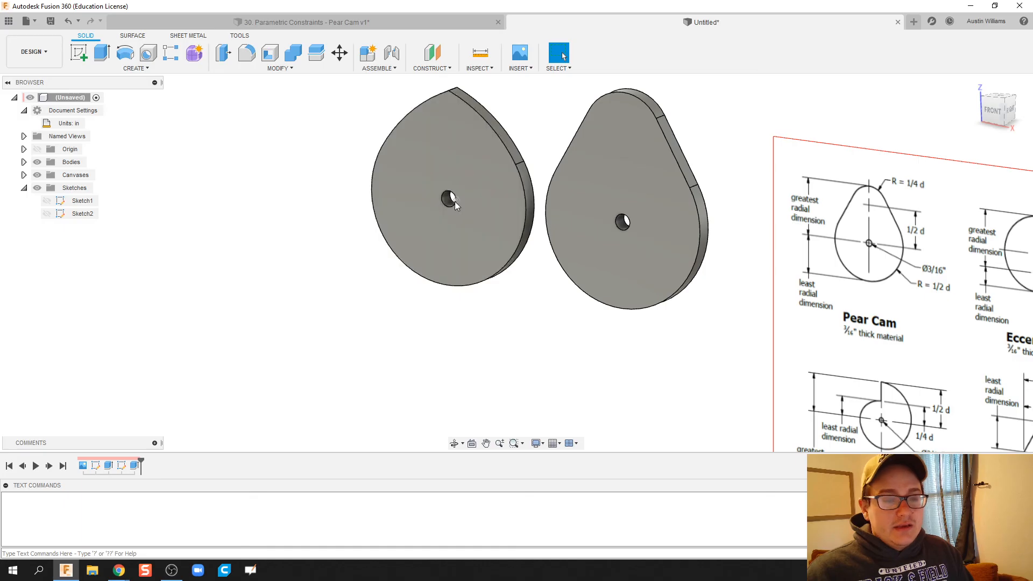
{"action": "right_click", "coordinate": [452, 198]}
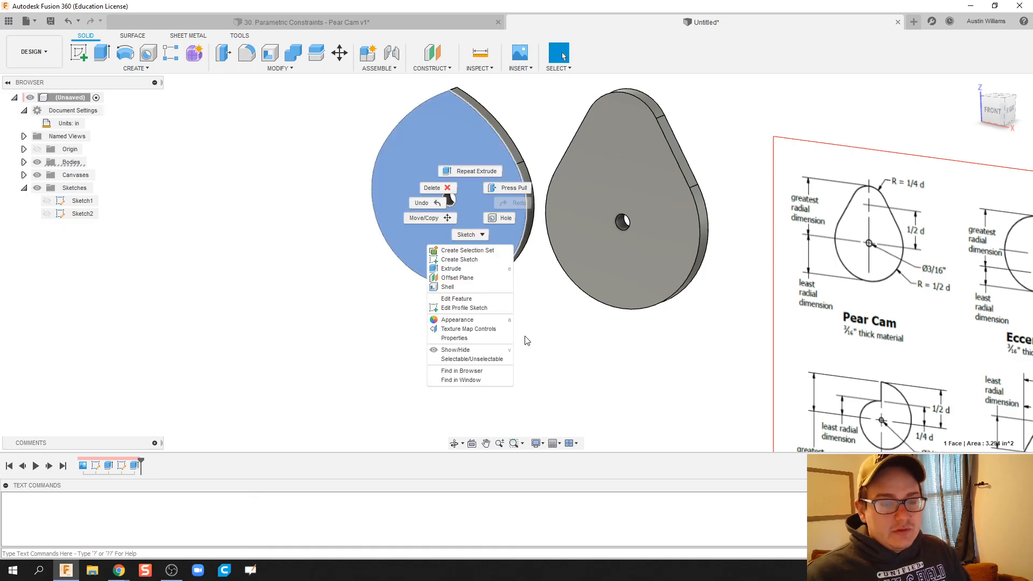